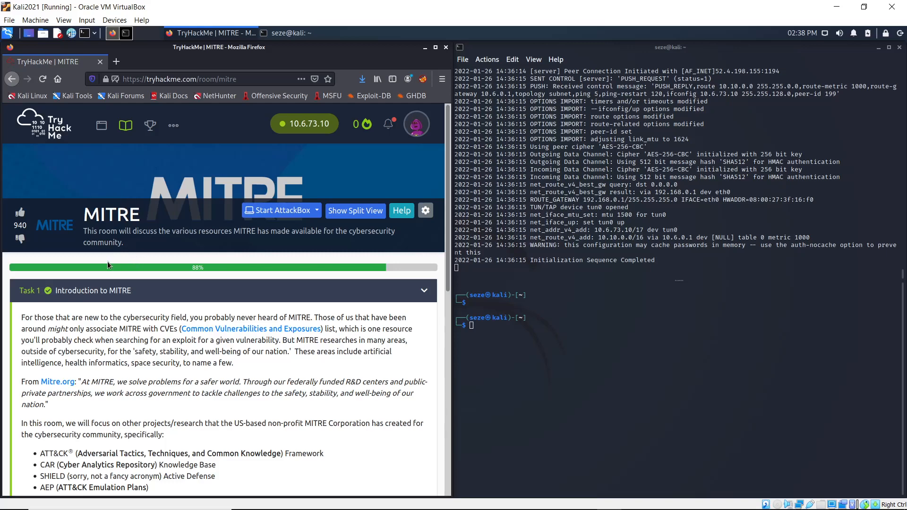
mouse_move(83, 230)
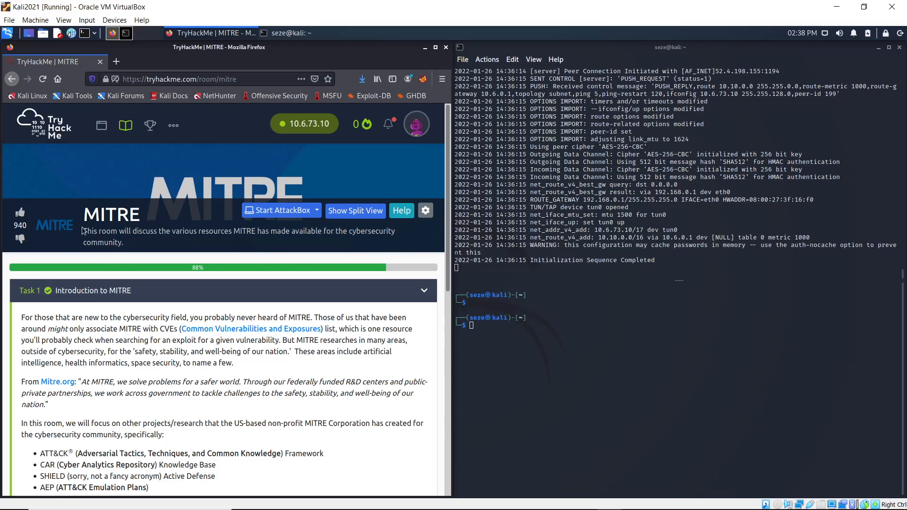
mouse_move(186, 239)
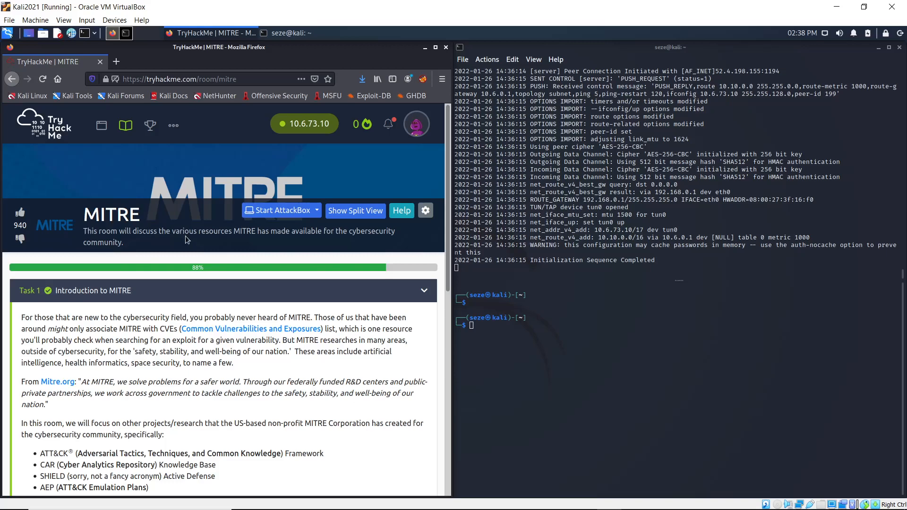
mouse_move(370, 250)
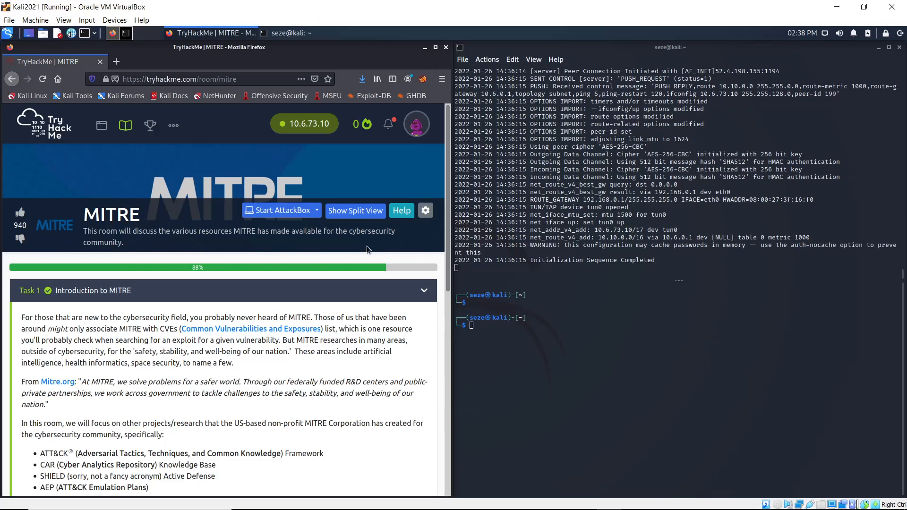
mouse_move(120, 310)
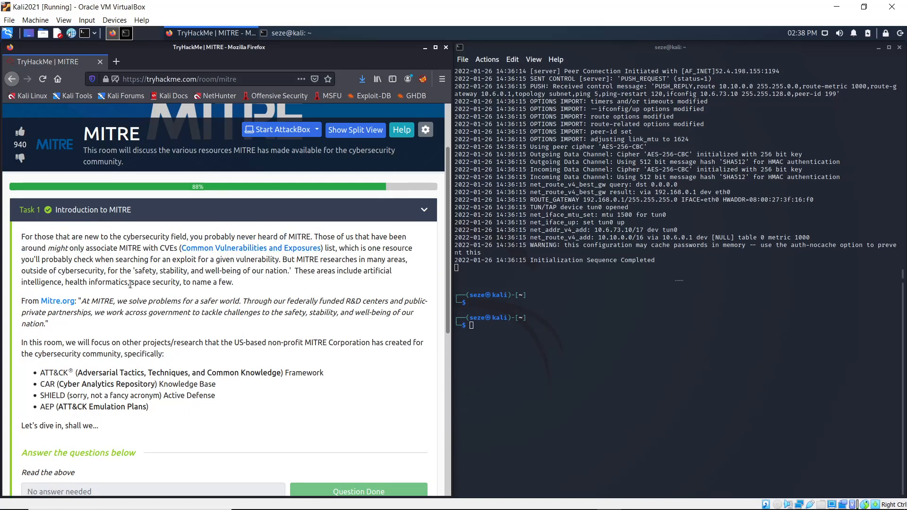
mouse_move(104, 257)
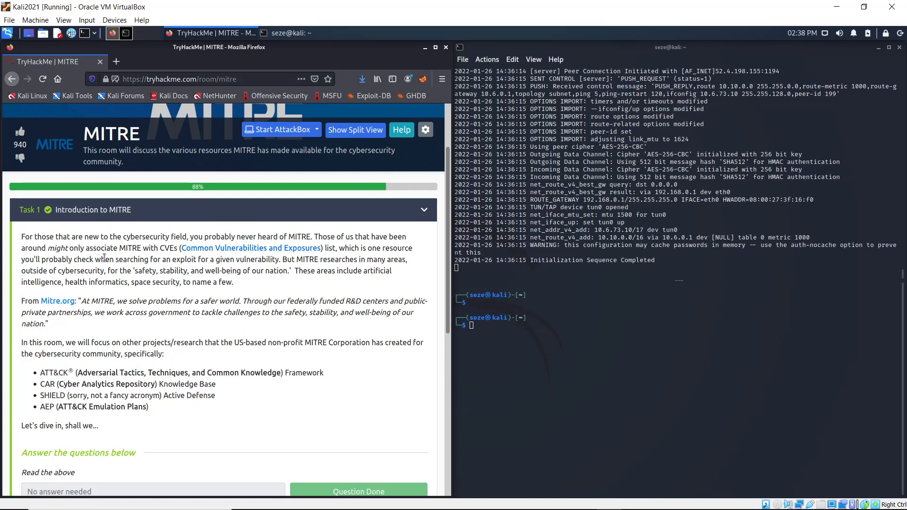
Scroll the MITRE room down past Task 1 until the Task 2–7 headers are visible.
scroll(down, 3)
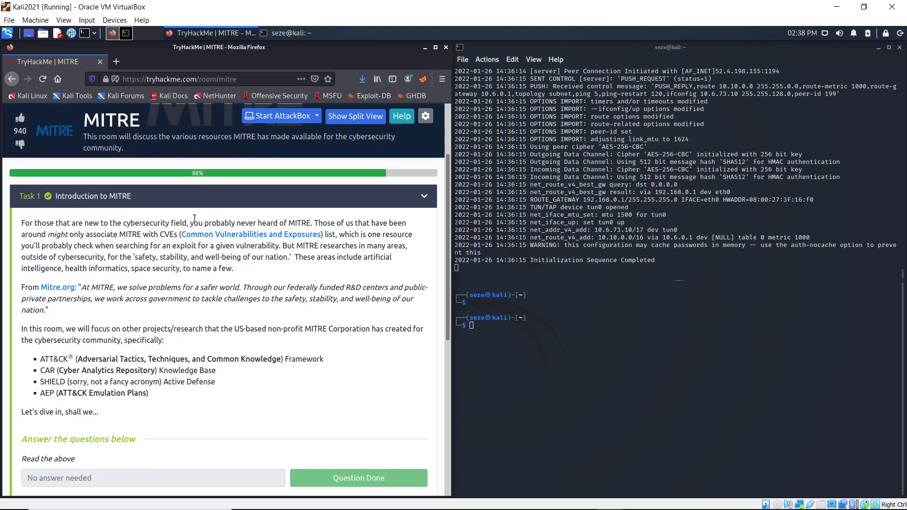
scroll(down, 3)
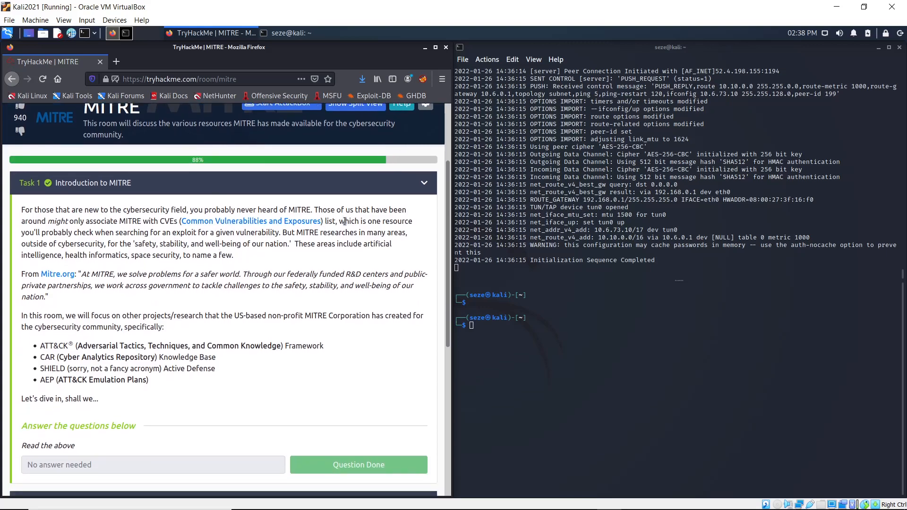
mouse_move(97, 250)
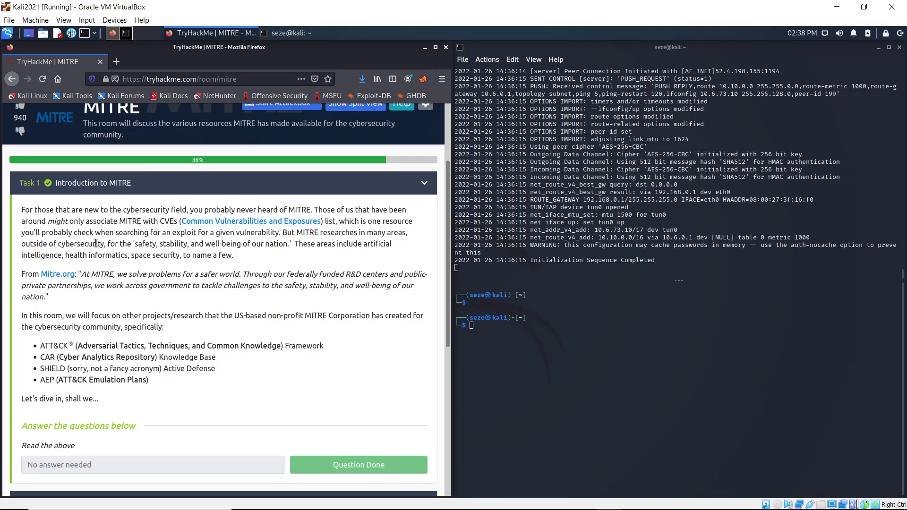
mouse_move(217, 228)
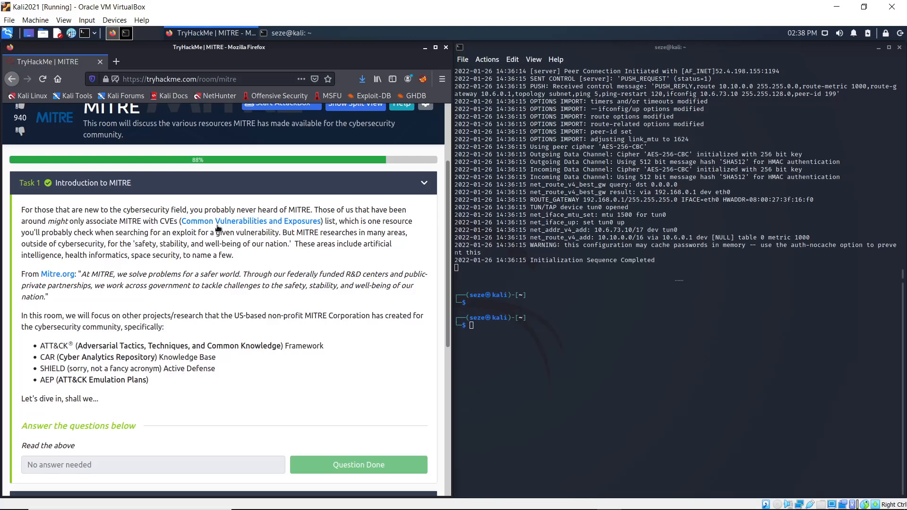
mouse_move(233, 242)
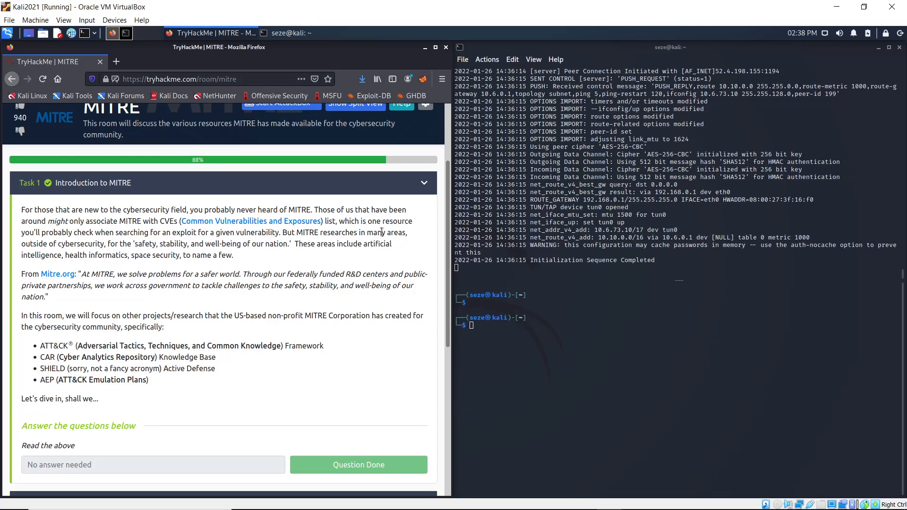
mouse_move(90, 254)
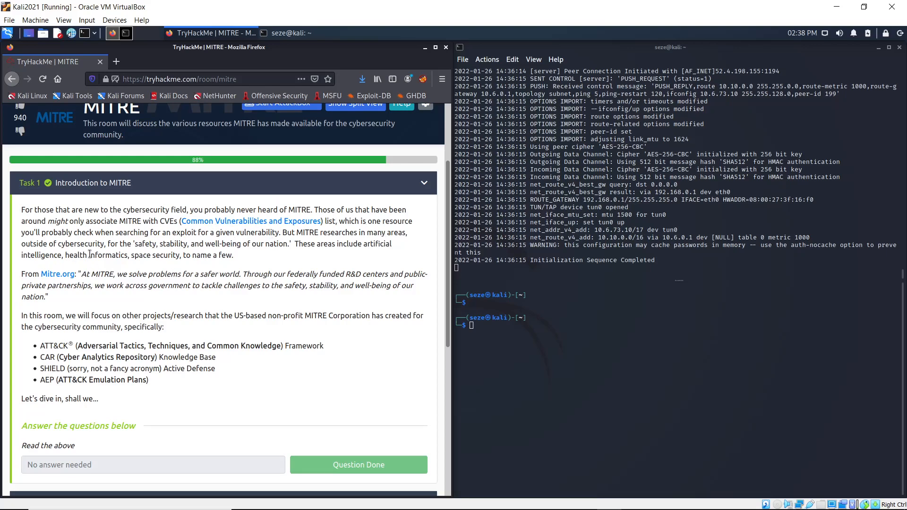
mouse_move(168, 202)
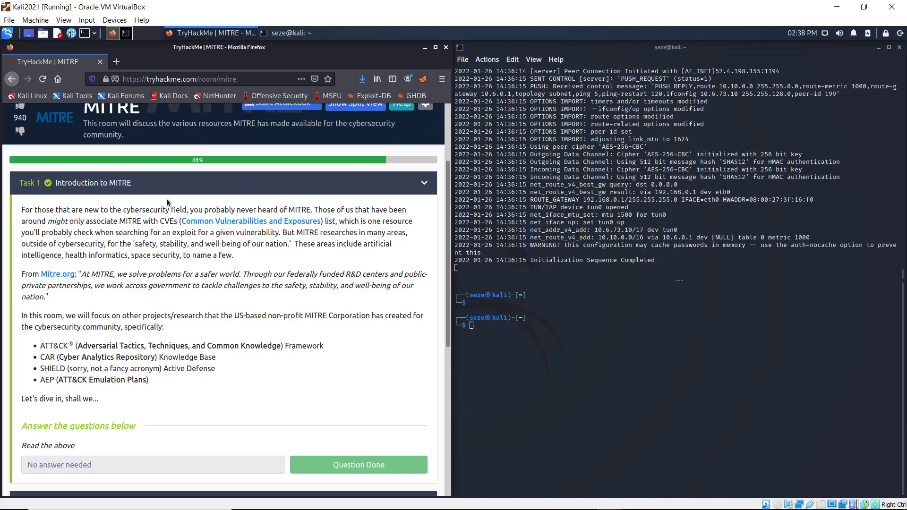
mouse_move(316, 253)
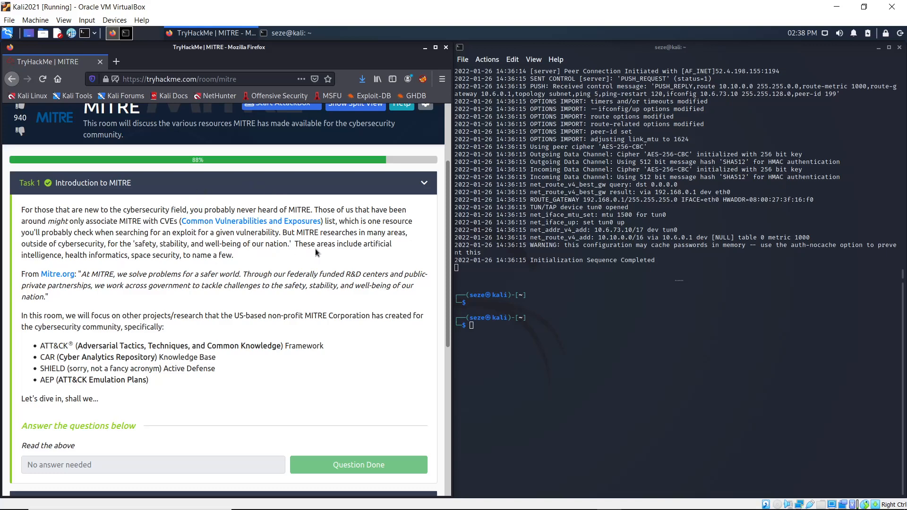
mouse_move(352, 254)
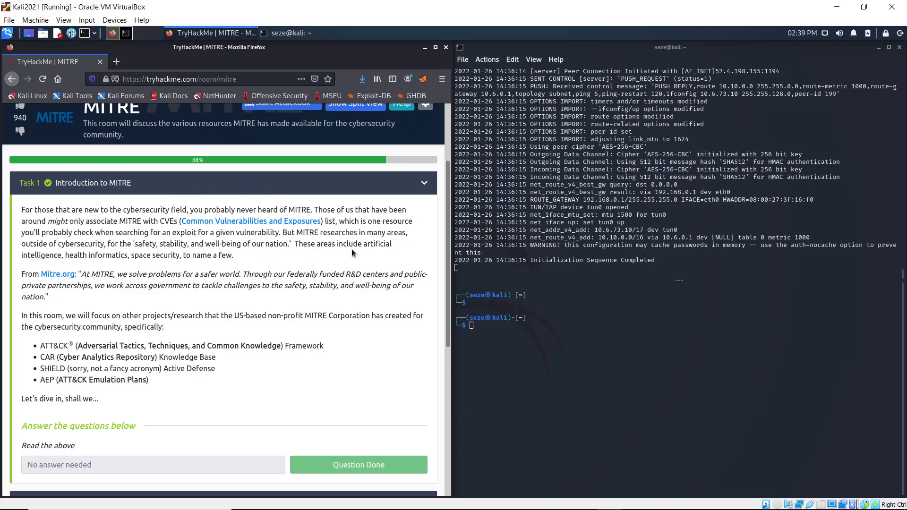
mouse_move(3, 271)
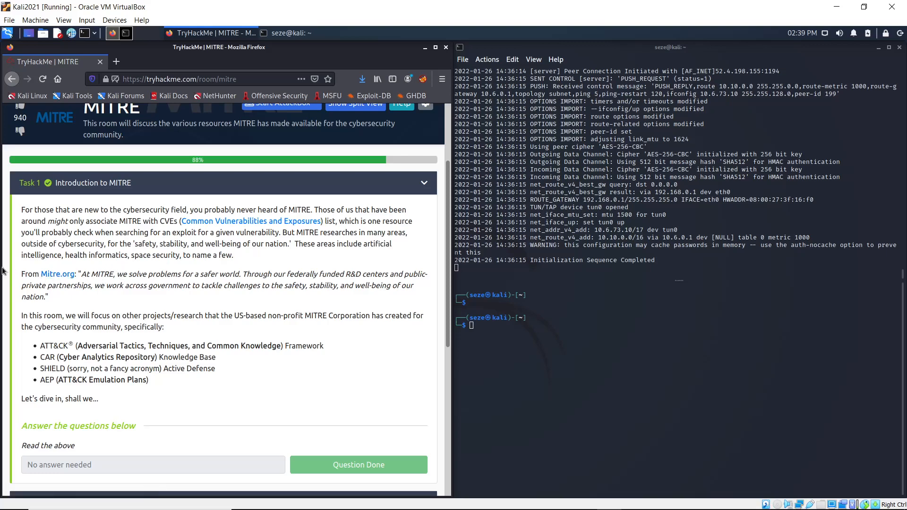
mouse_move(160, 264)
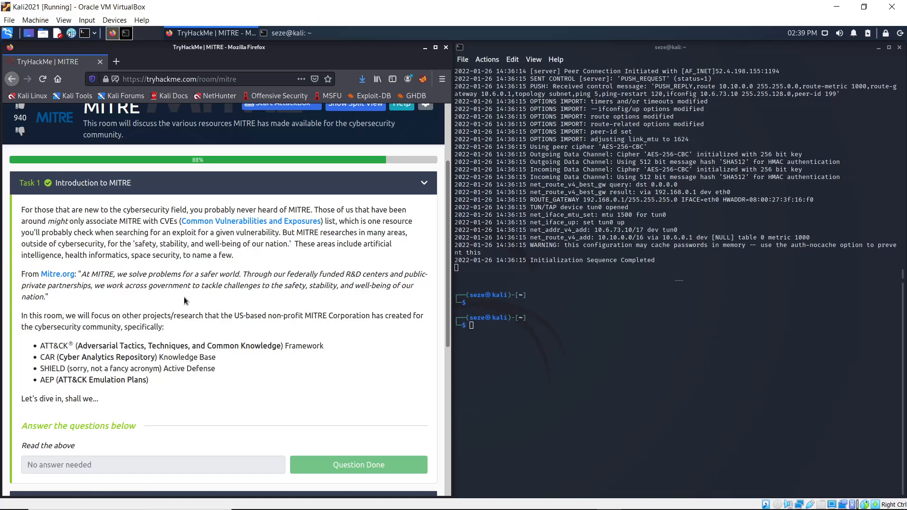
scroll(down, 3)
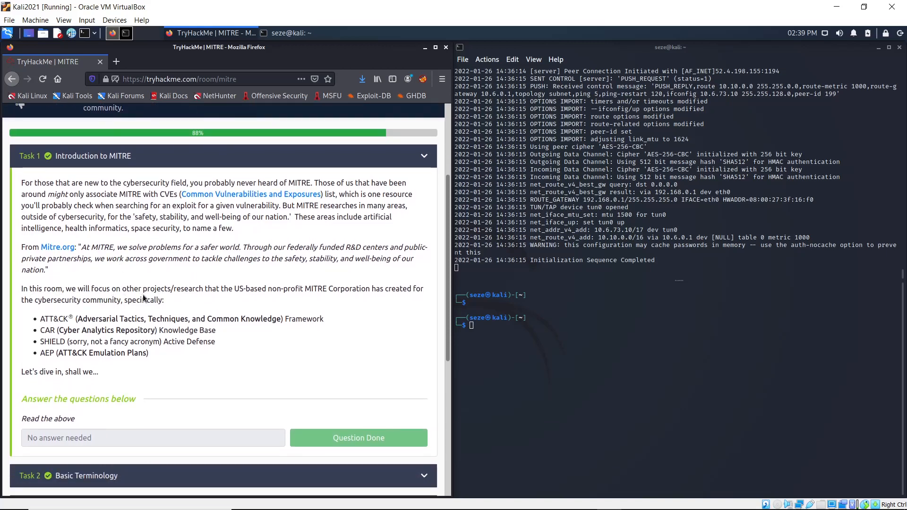
mouse_move(199, 296)
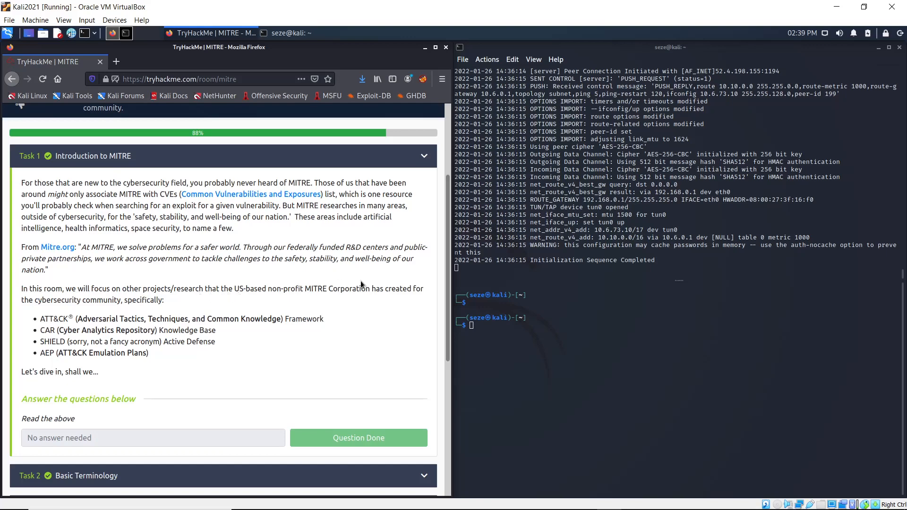
mouse_move(66, 312)
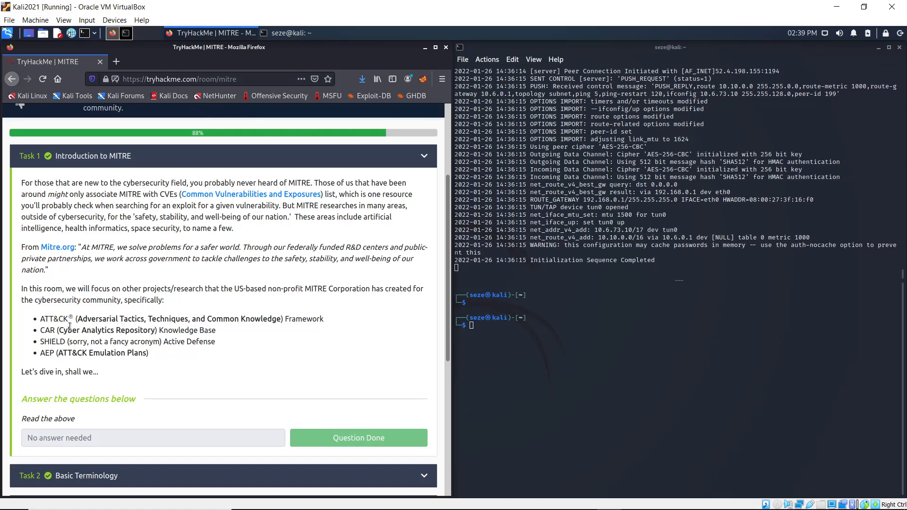
mouse_move(71, 327)
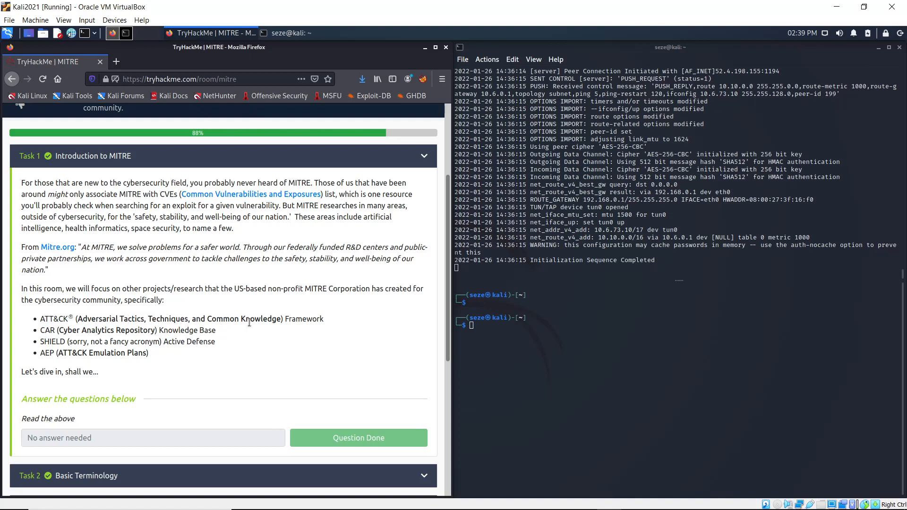
mouse_move(290, 328)
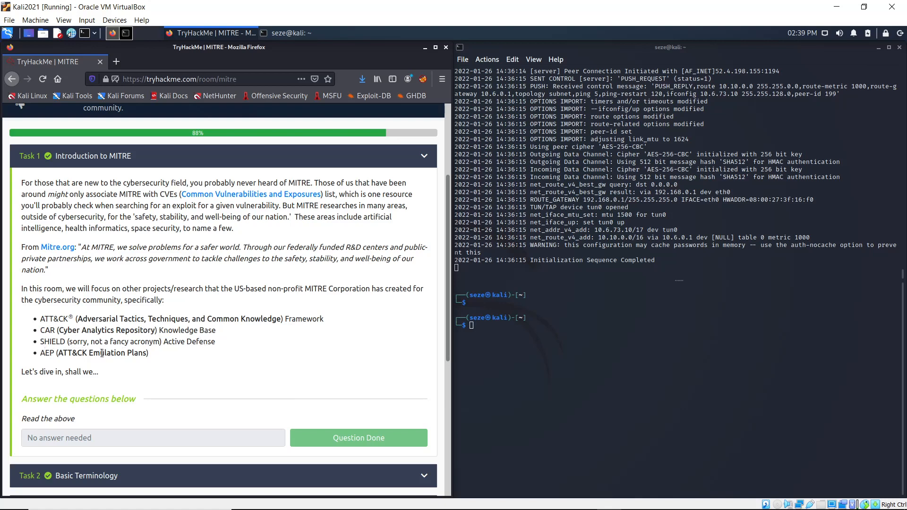
scroll(down, 3)
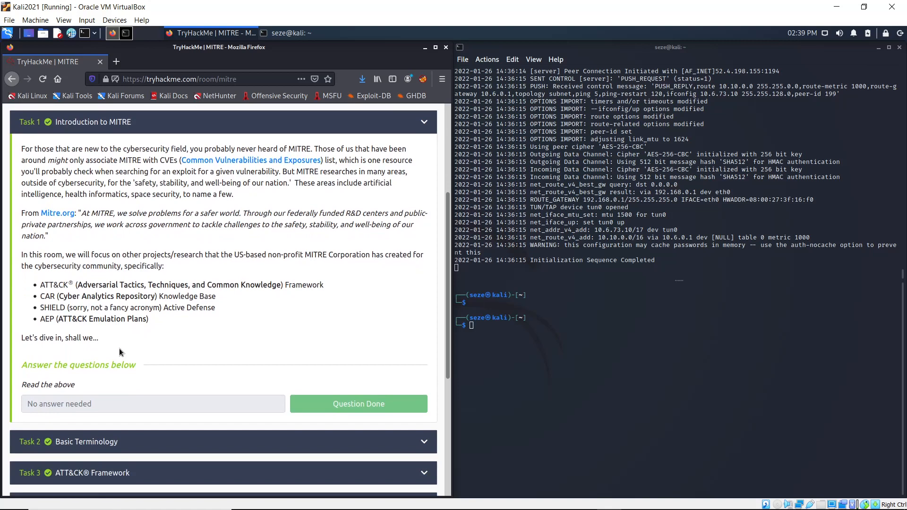
scroll(down, 3)
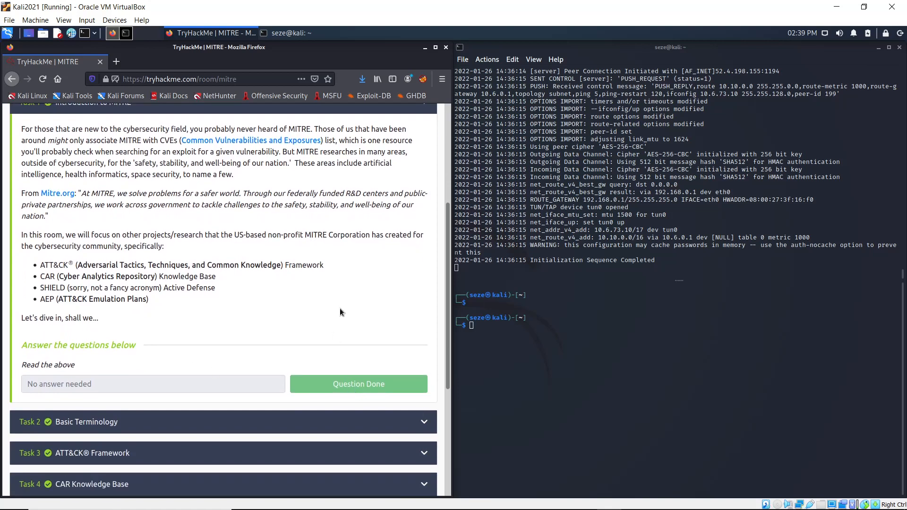
scroll(down, 3)
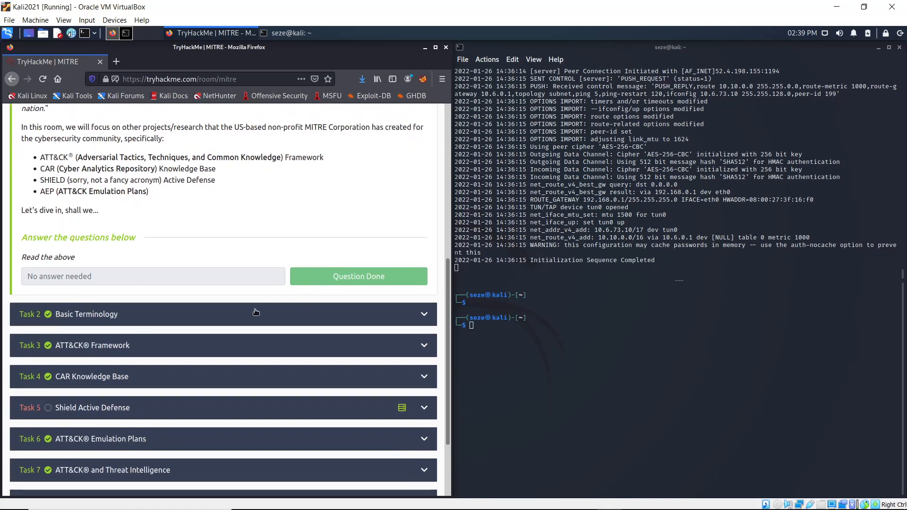
scroll(down, 3)
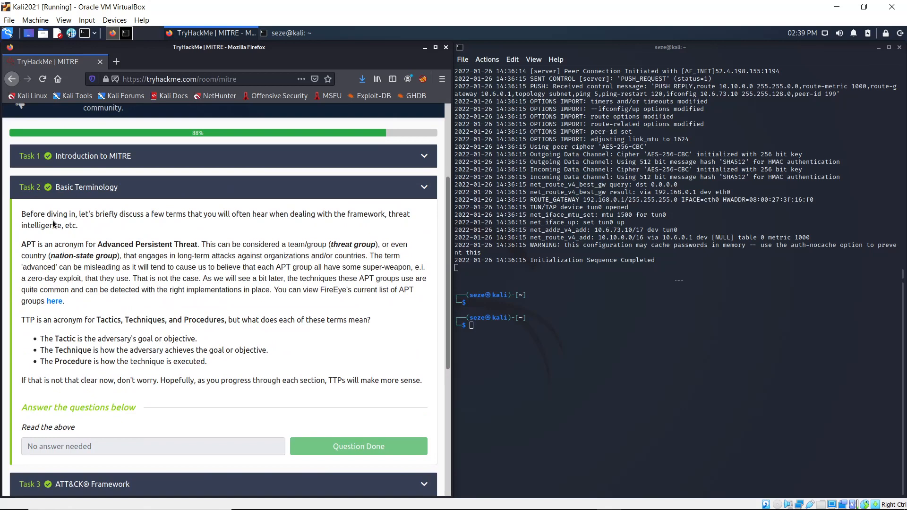
mouse_move(40, 263)
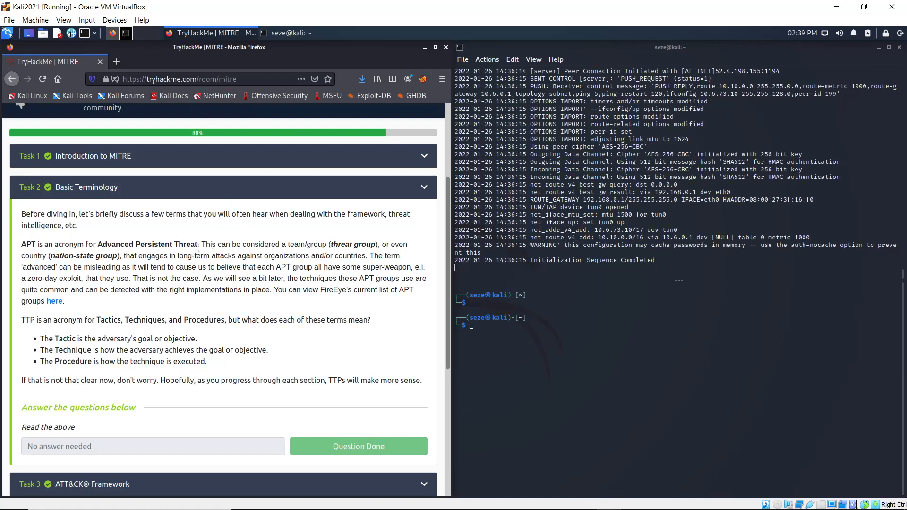
Scroll further down through the Basic Terminology task's content.
scroll(down, 3)
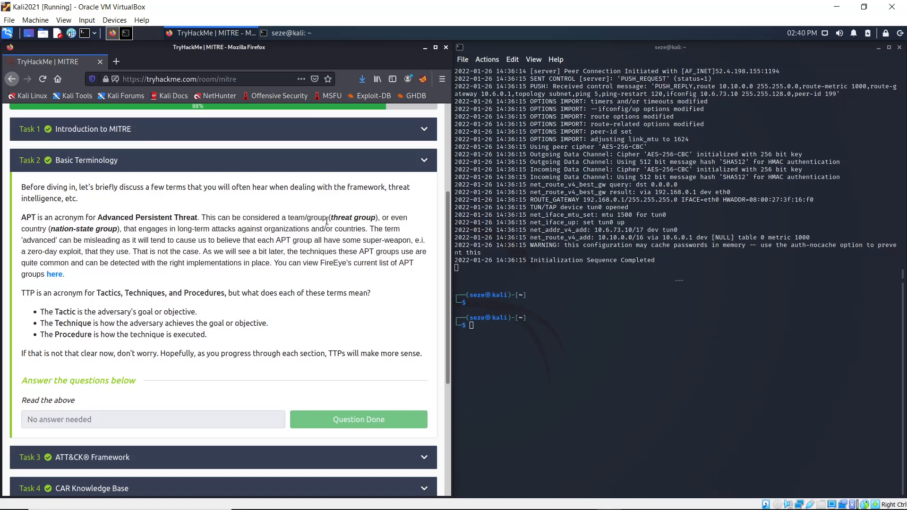
mouse_move(394, 225)
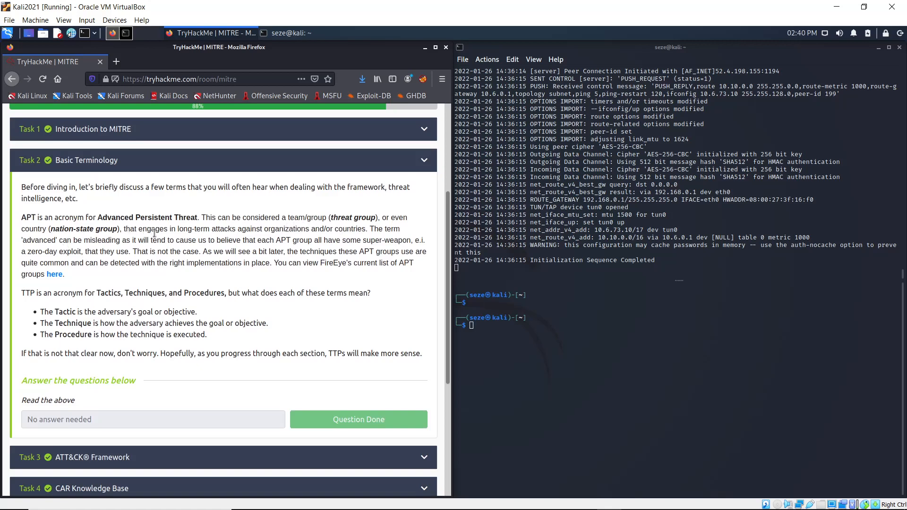
mouse_move(280, 217)
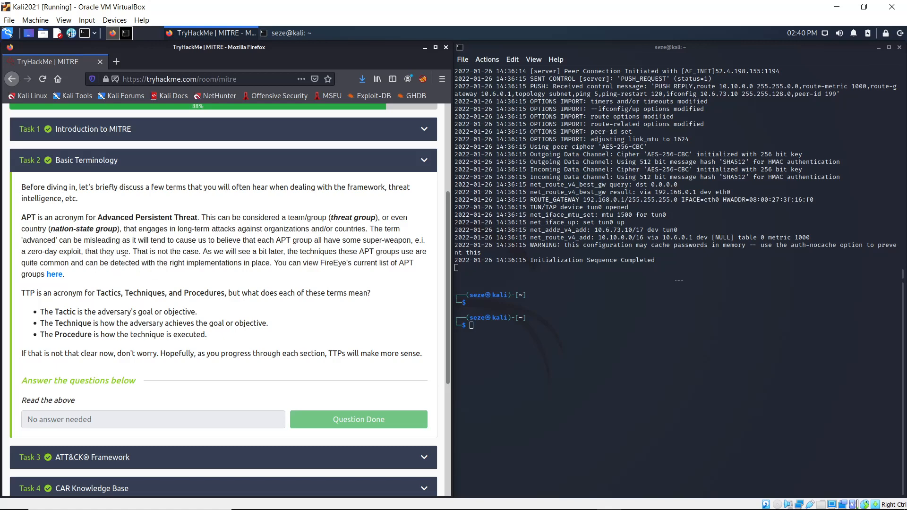
mouse_move(81, 261)
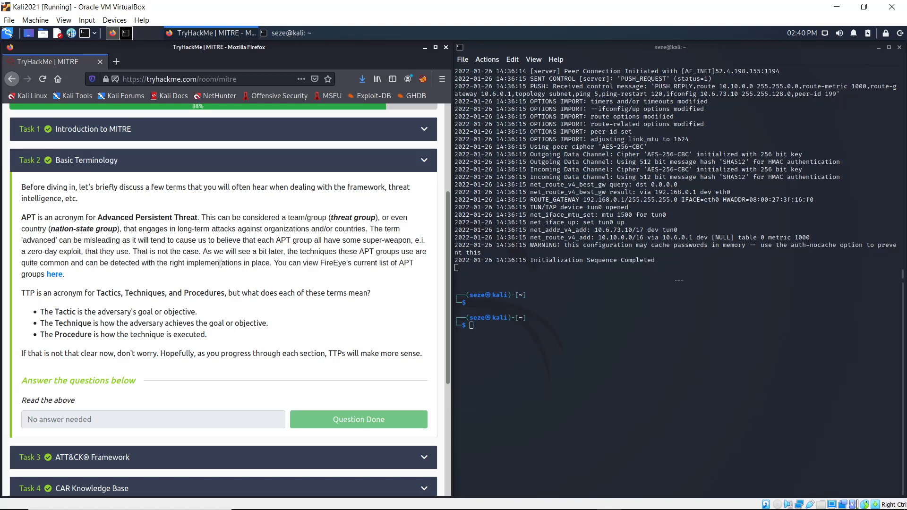
mouse_move(189, 254)
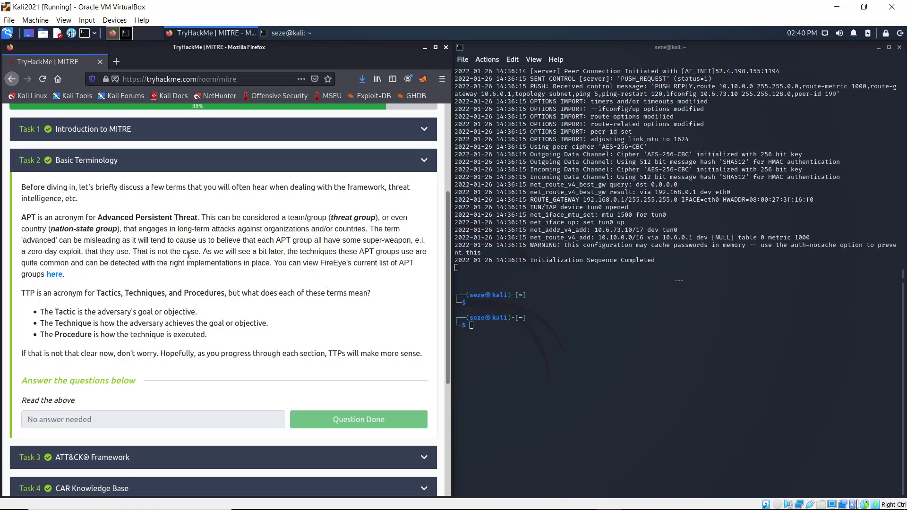
mouse_move(68, 283)
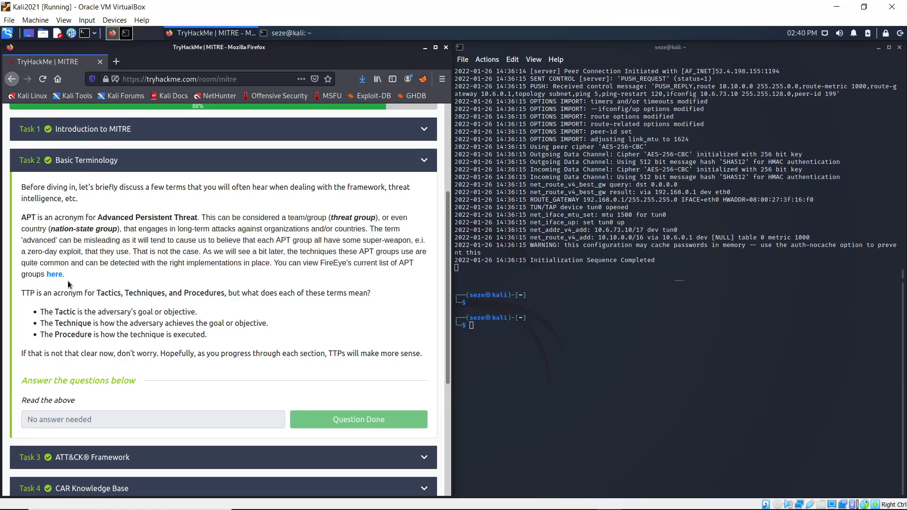
mouse_move(161, 282)
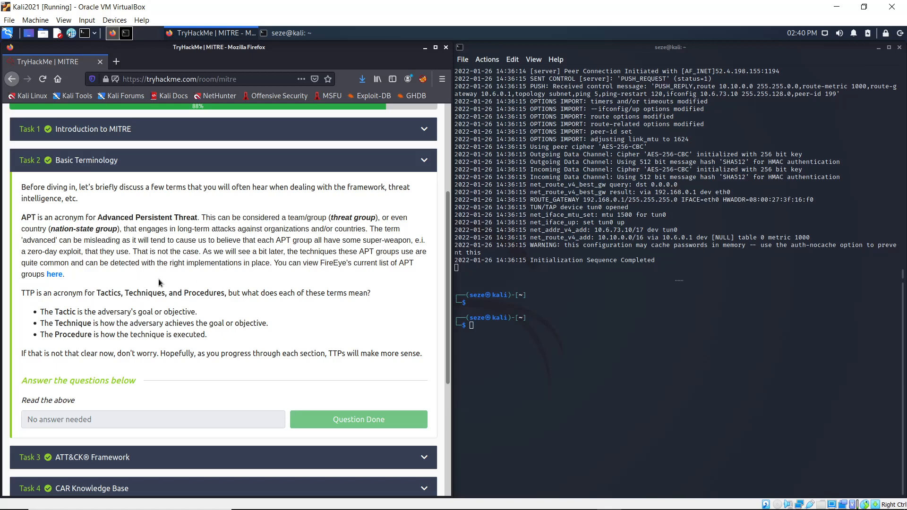
mouse_move(38, 305)
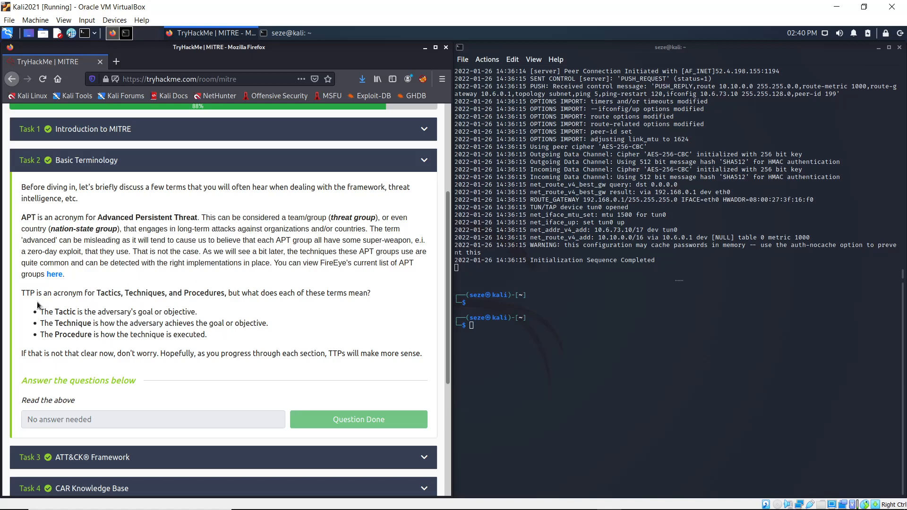
mouse_move(391, 267)
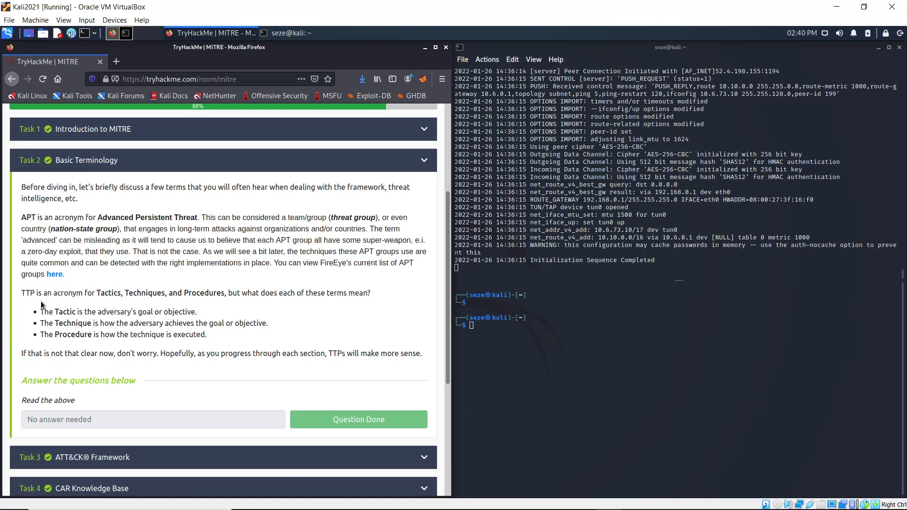
mouse_move(217, 312)
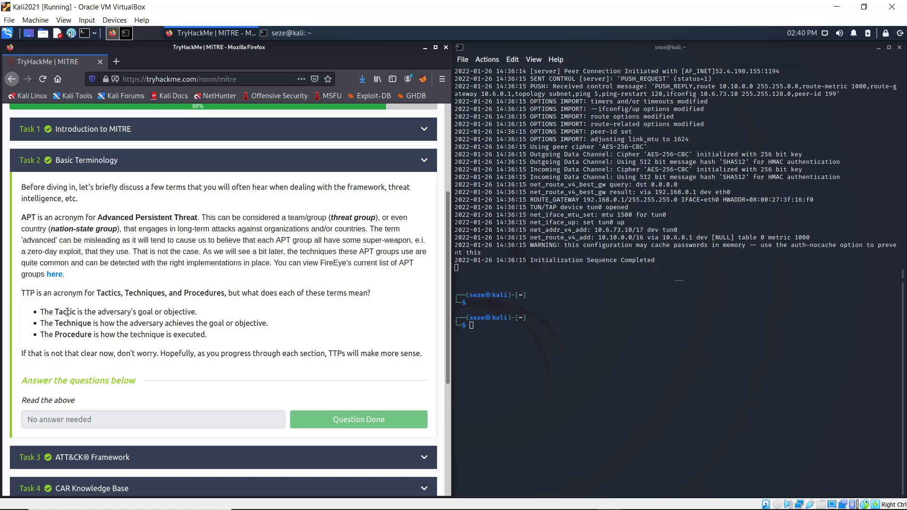
mouse_move(82, 331)
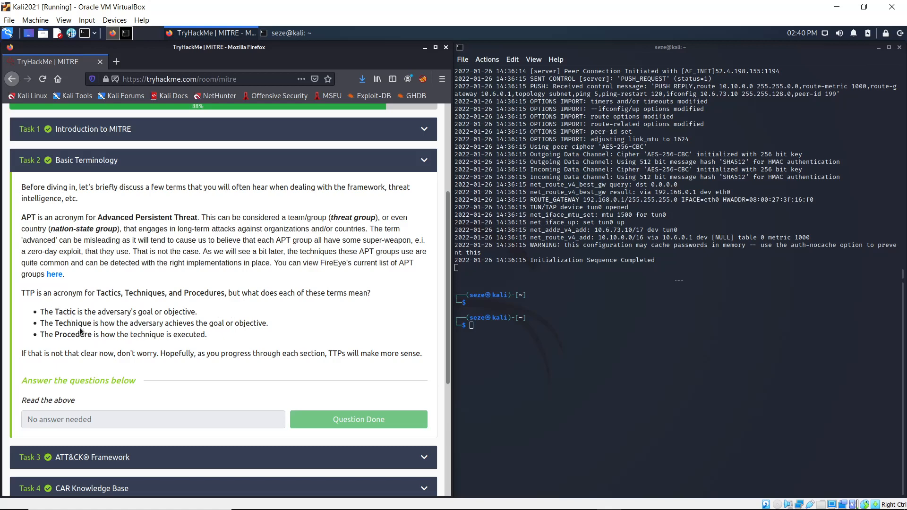
mouse_move(84, 335)
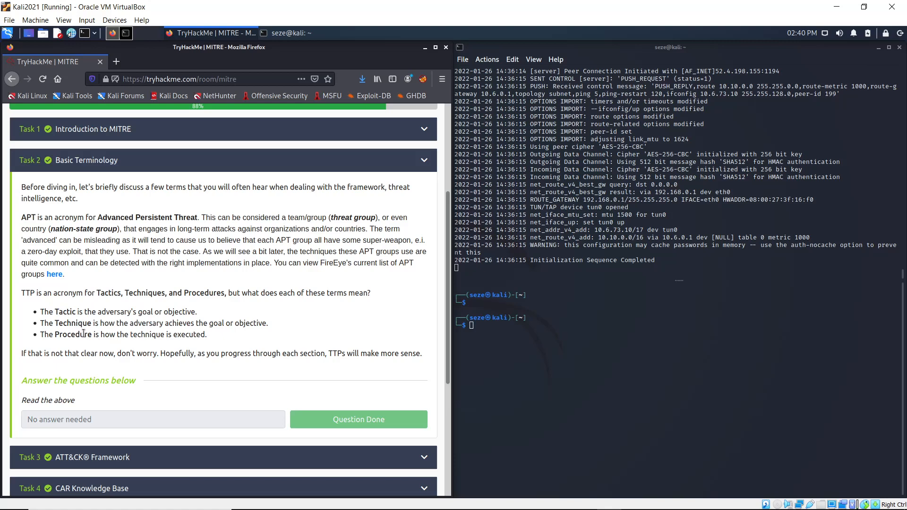
mouse_move(94, 347)
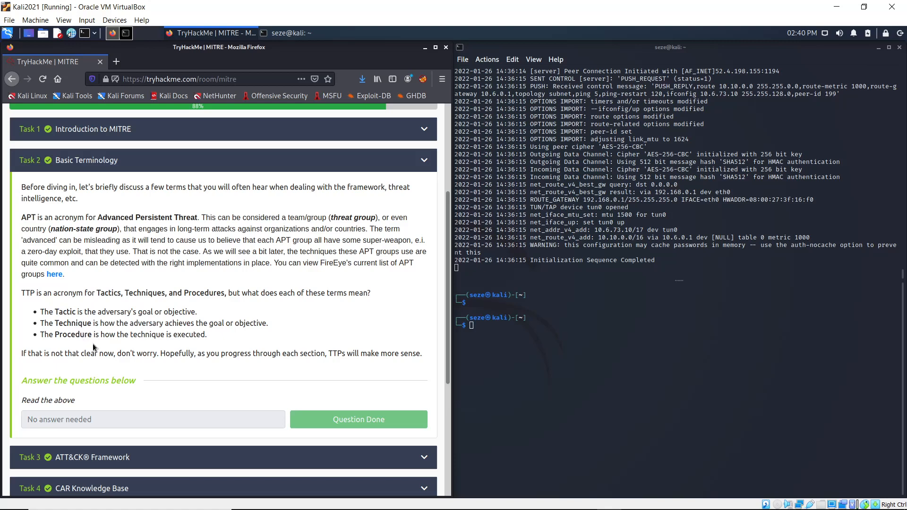
mouse_move(111, 351)
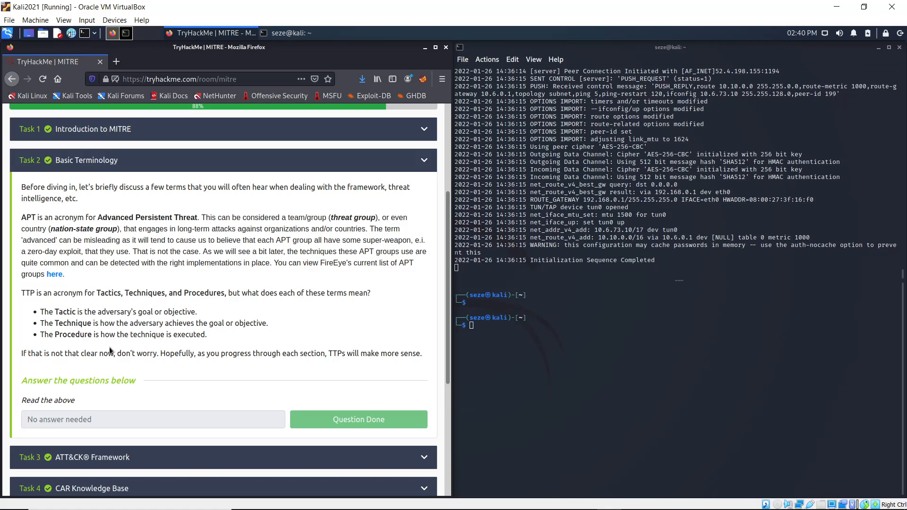
mouse_move(233, 172)
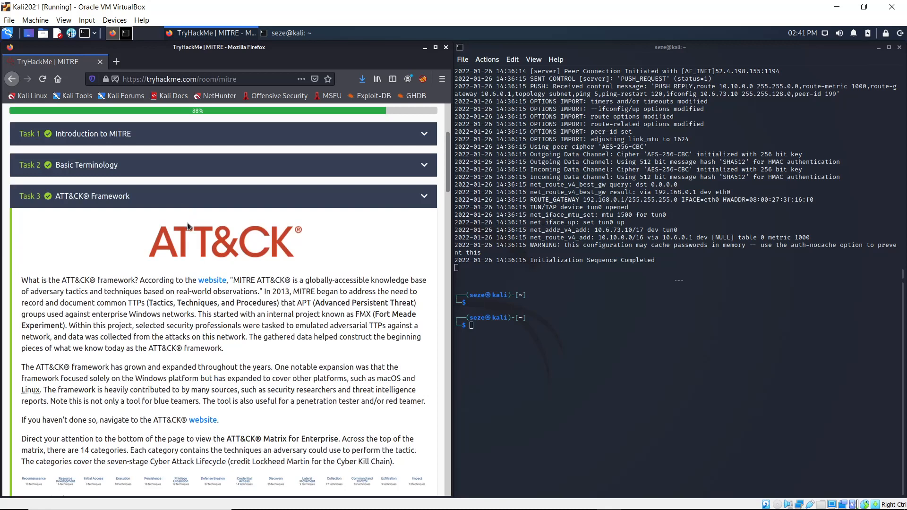
Scroll through the ATT&CK Framework task text, highlighting a passage while reading.
scroll(down, 3)
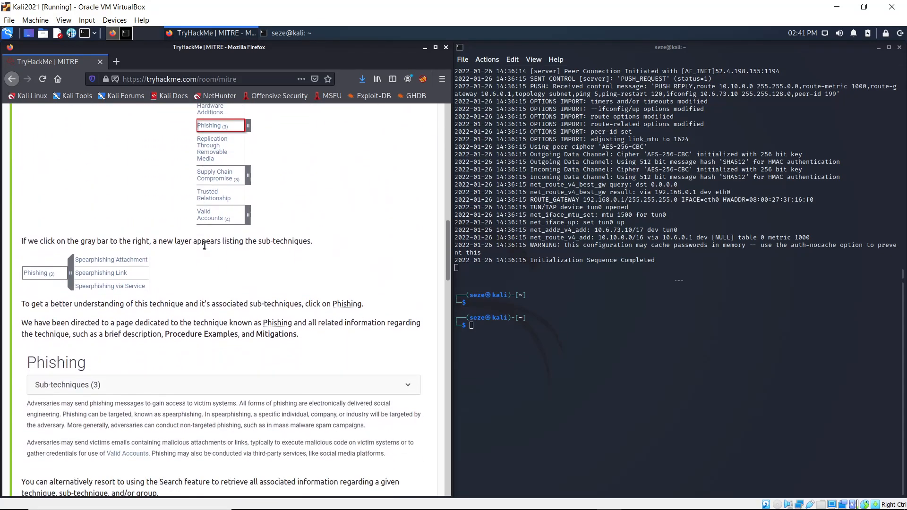
scroll(down, 3)
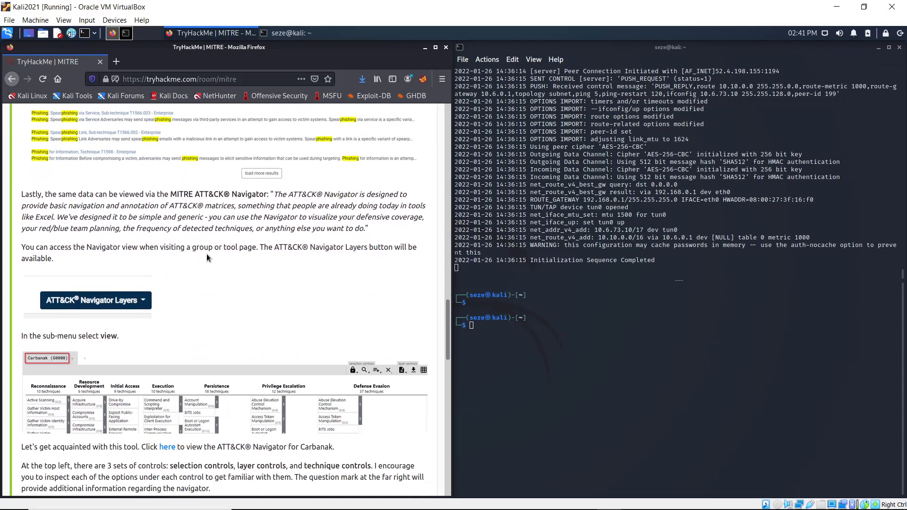
scroll(down, 3)
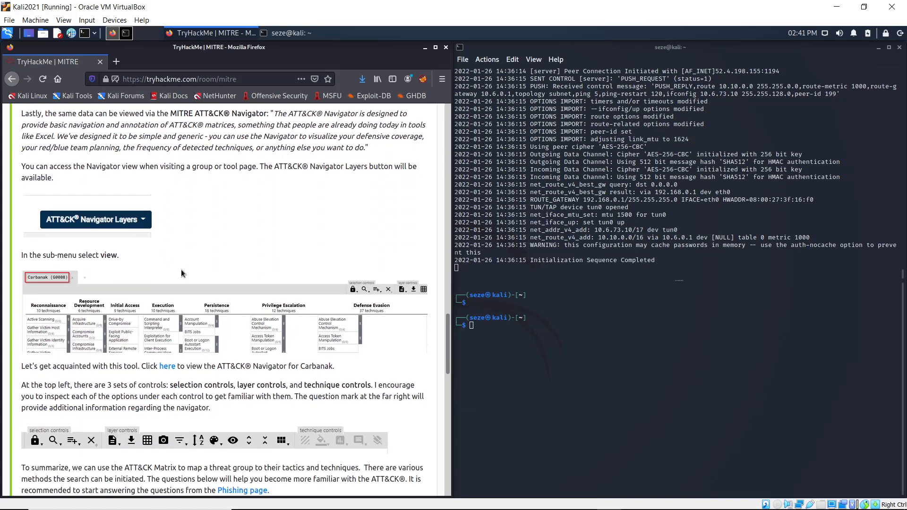
scroll(down, 3)
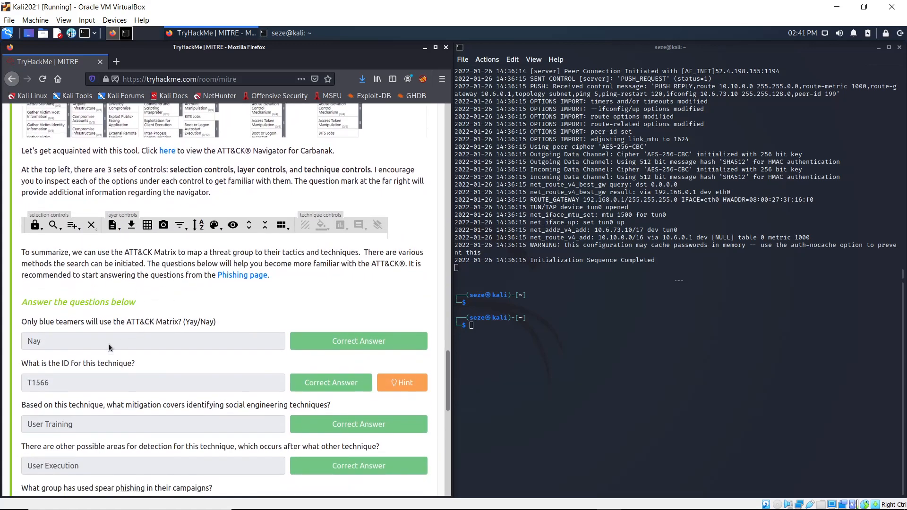
mouse_move(95, 332)
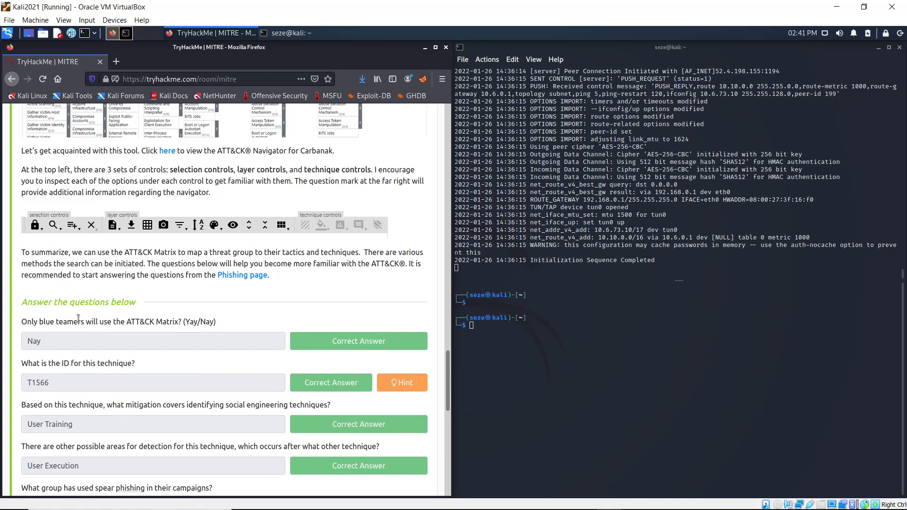
mouse_move(166, 332)
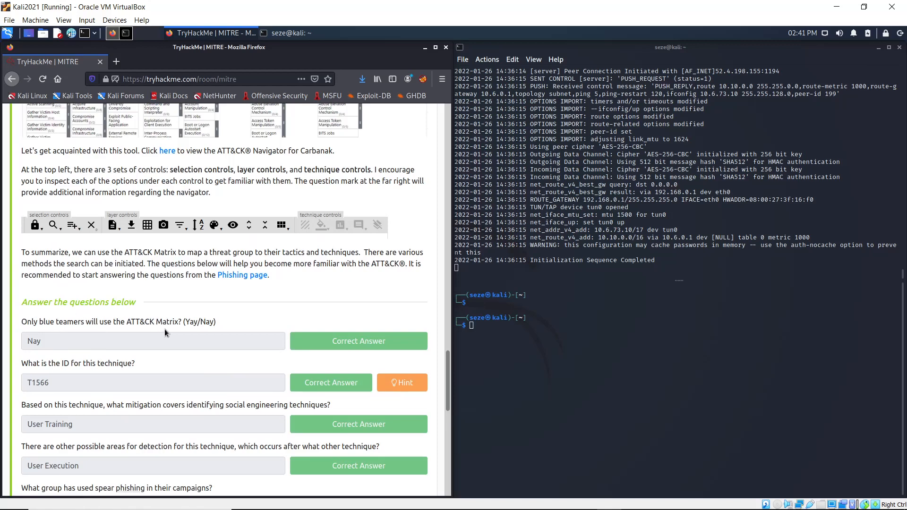
mouse_move(257, 352)
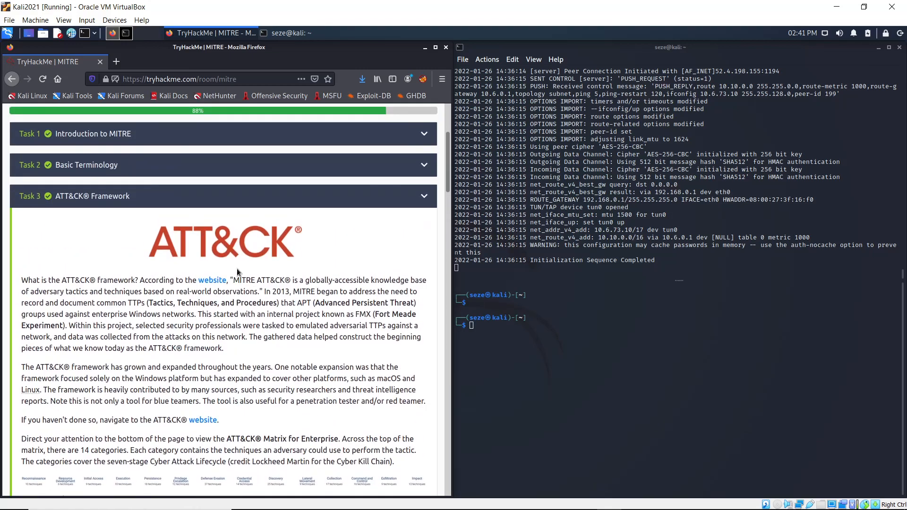
scroll(down, 3)
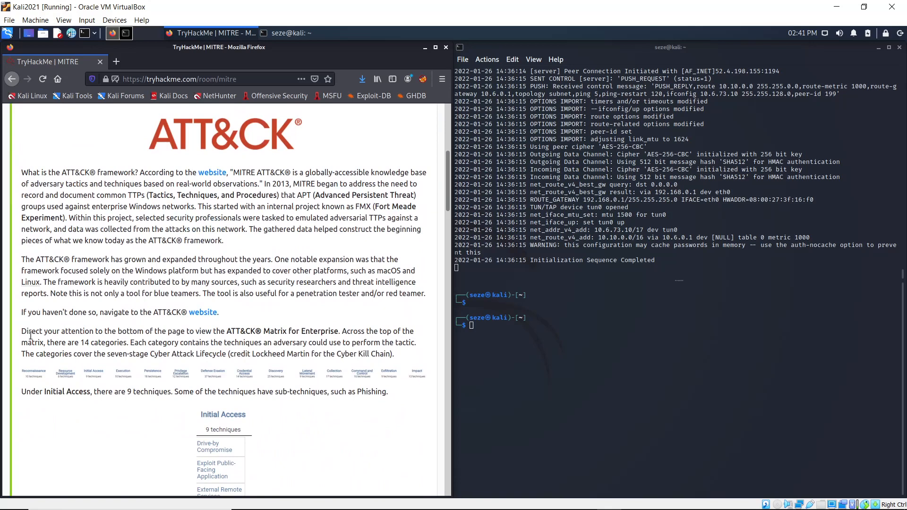
drag(46, 331, 217, 342)
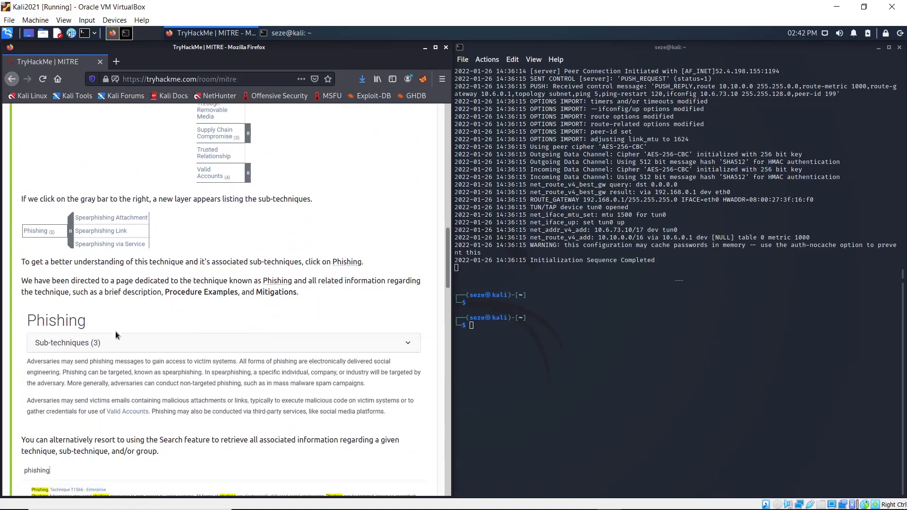
scroll(down, 3)
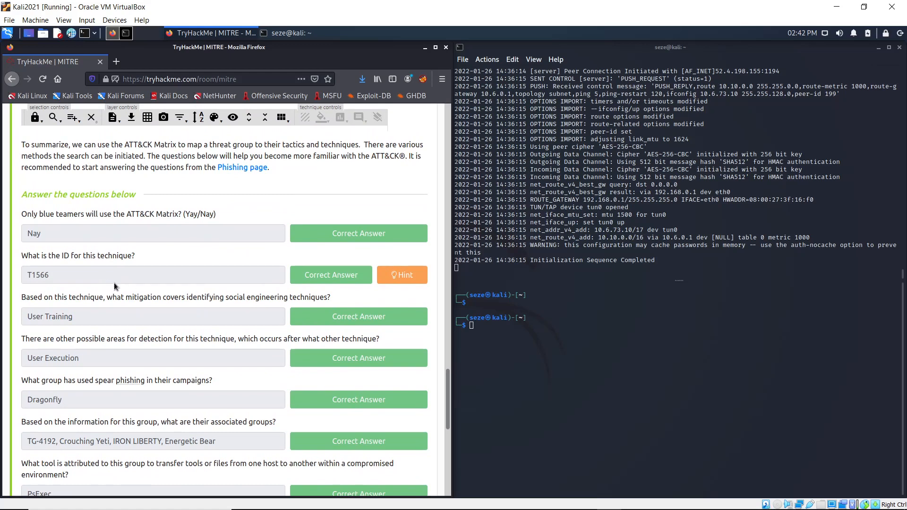
mouse_move(156, 293)
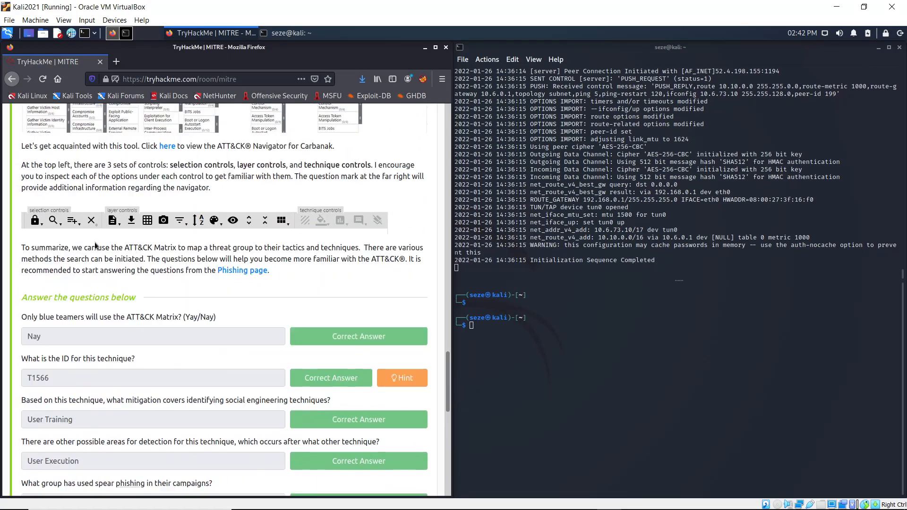
Highlight the phrase about mapping a threat group and continue in the task.
drag(111, 248, 237, 259)
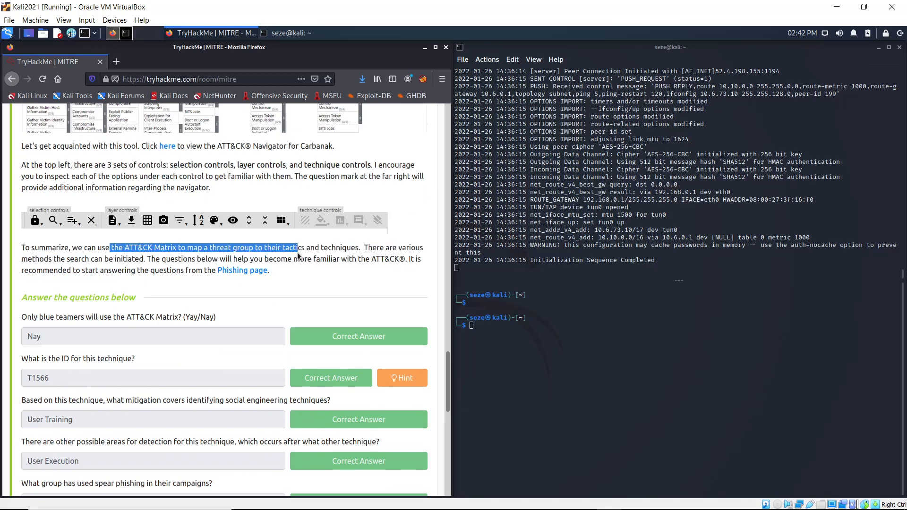
click(391, 251)
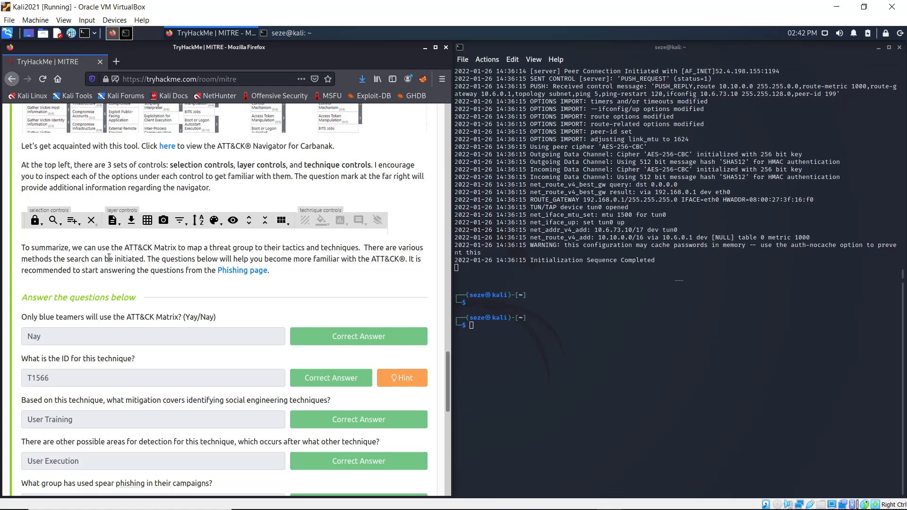
mouse_move(114, 267)
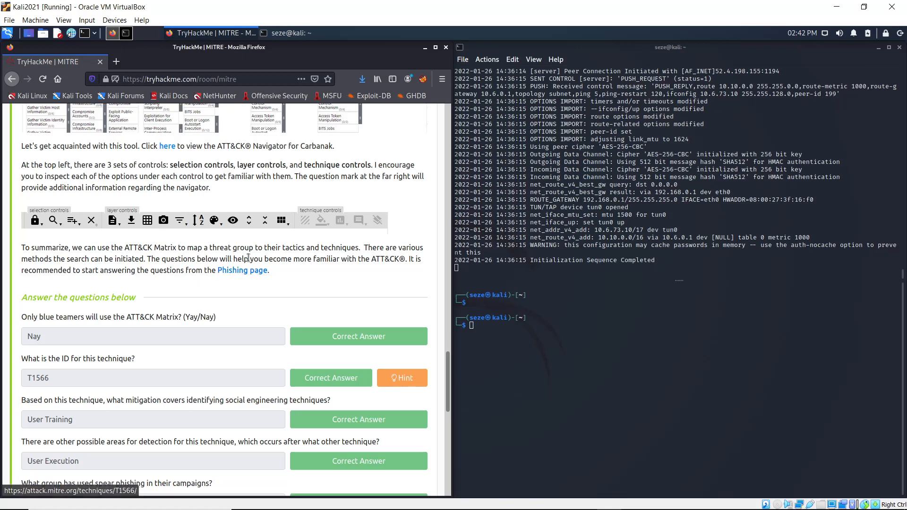
mouse_move(283, 270)
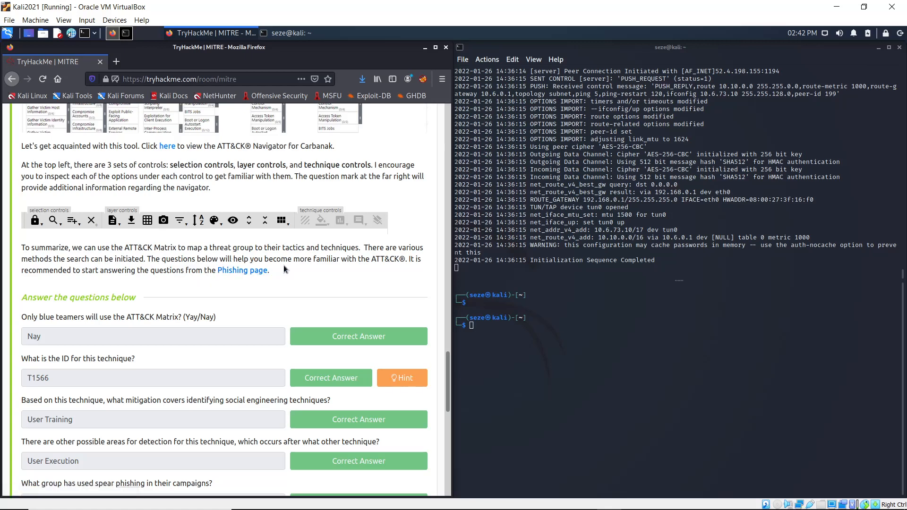
mouse_move(369, 261)
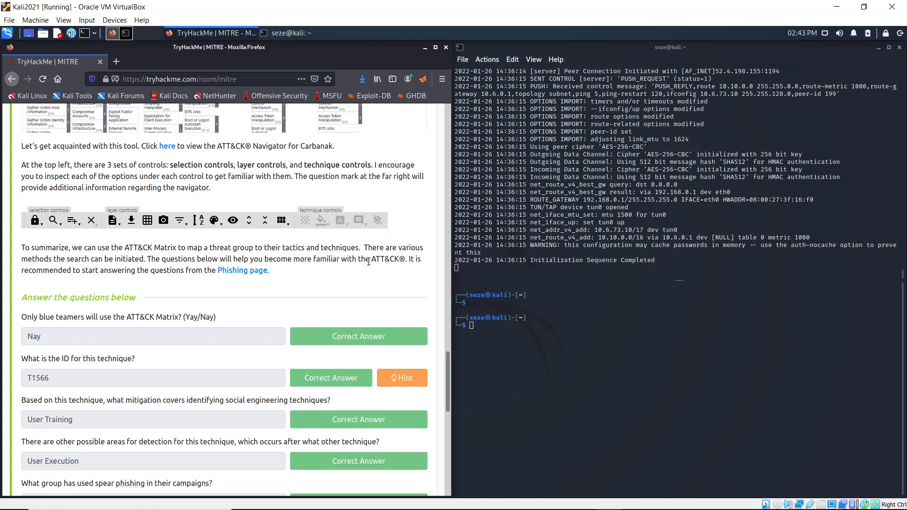
mouse_move(414, 267)
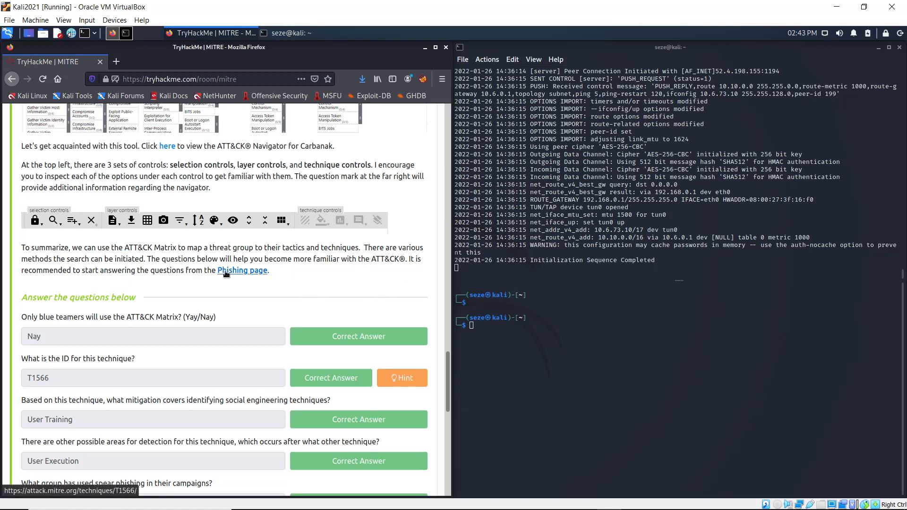
Open the Phishing technique page, select its ID T1566, and return to the room's questions.
click(242, 271)
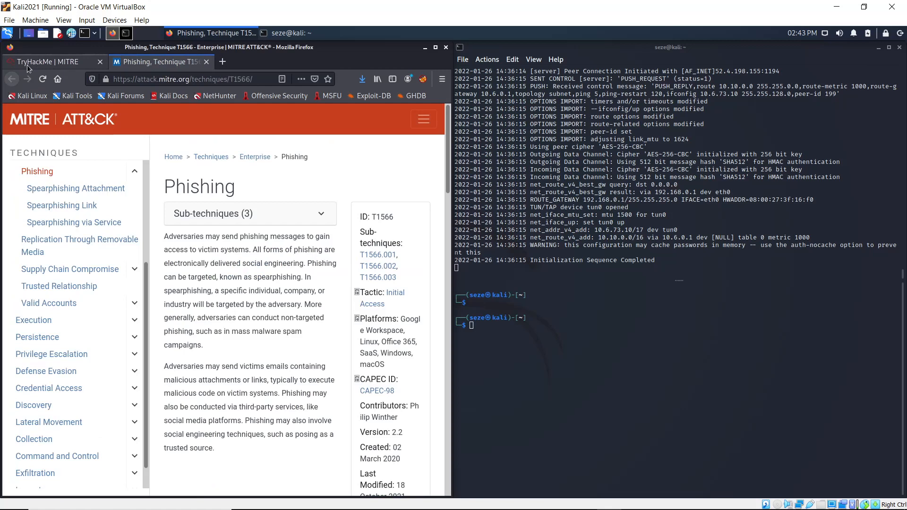
click(52, 62)
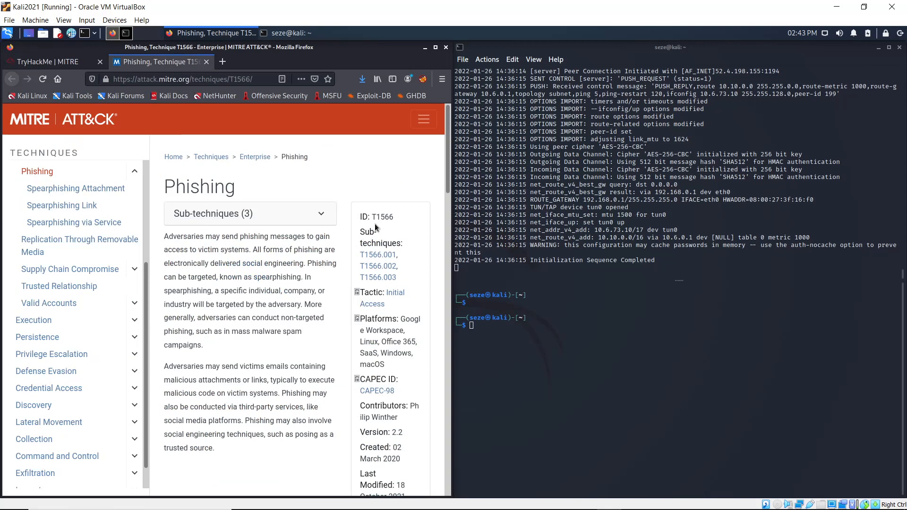
mouse_move(375, 225)
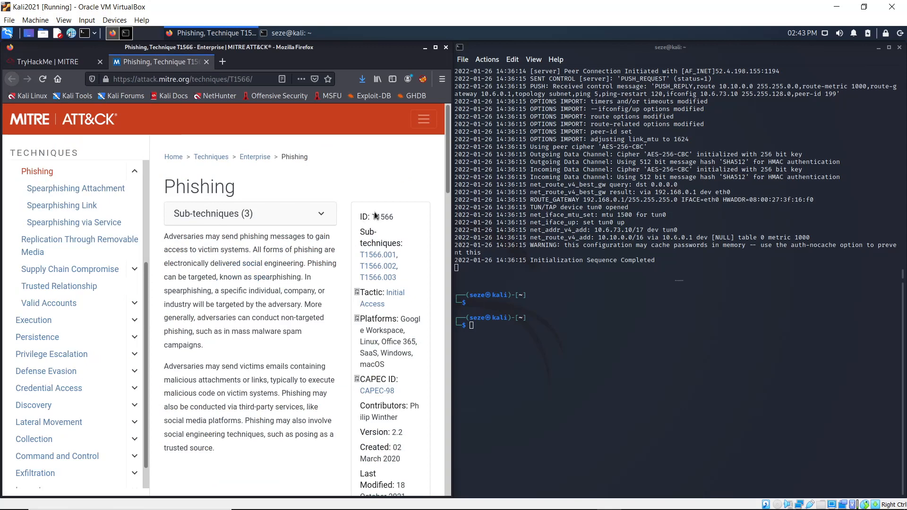
double_click(382, 216)
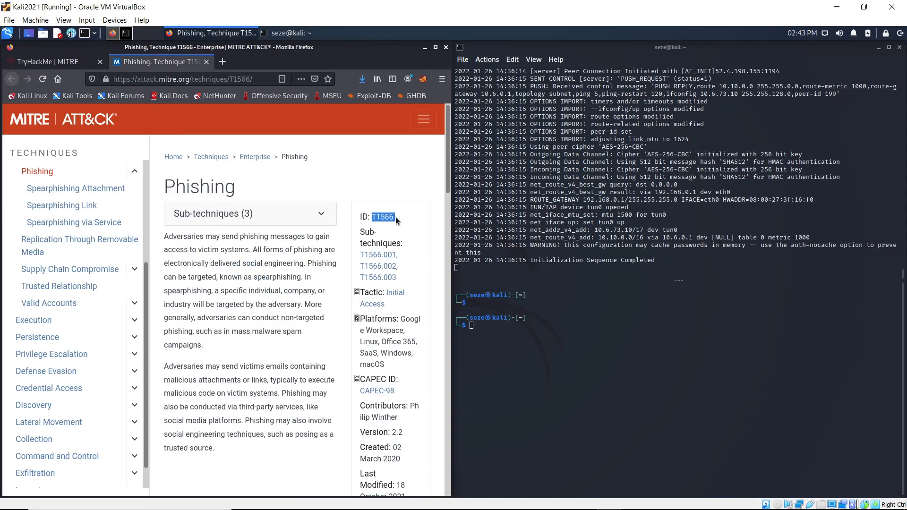
click(49, 63)
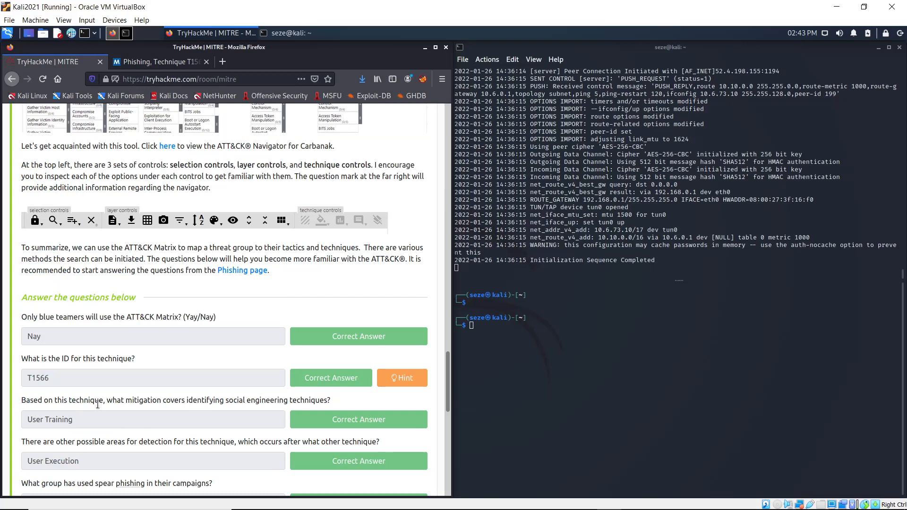
scroll(down, 3)
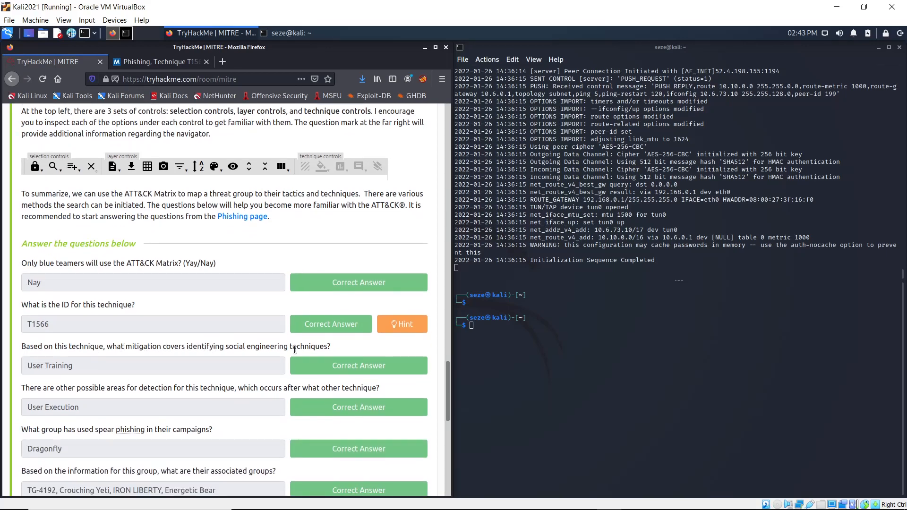
mouse_move(232, 160)
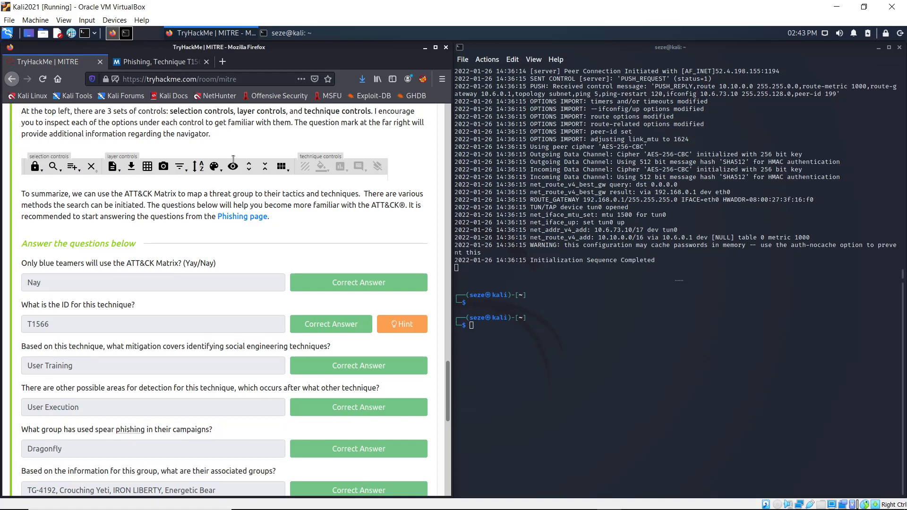
click(161, 62)
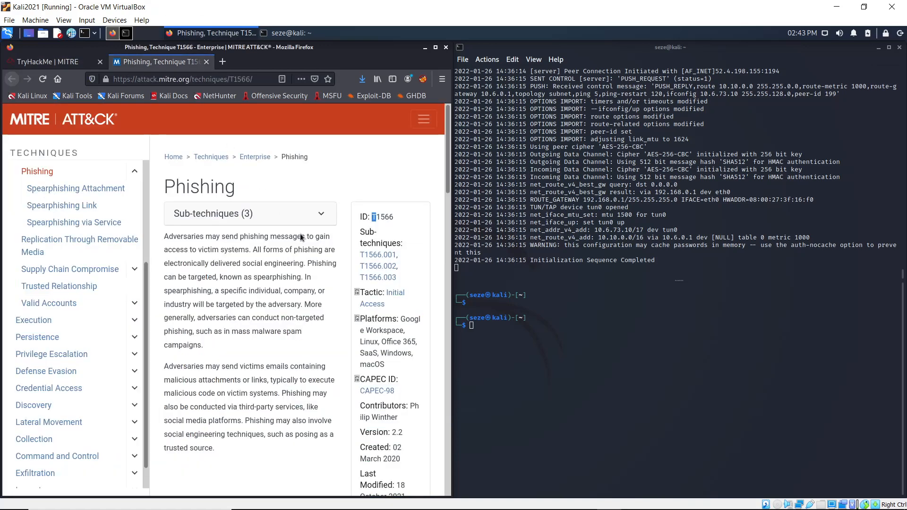
scroll(down, 3)
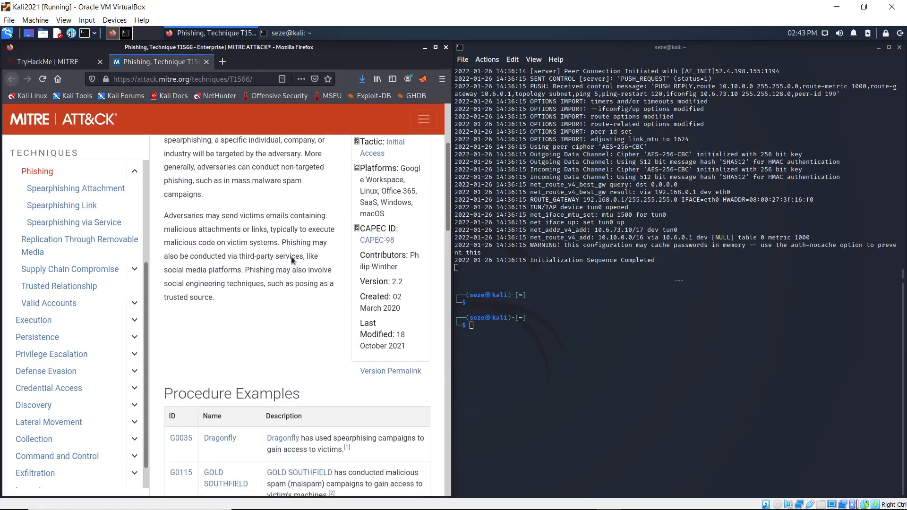
scroll(down, 3)
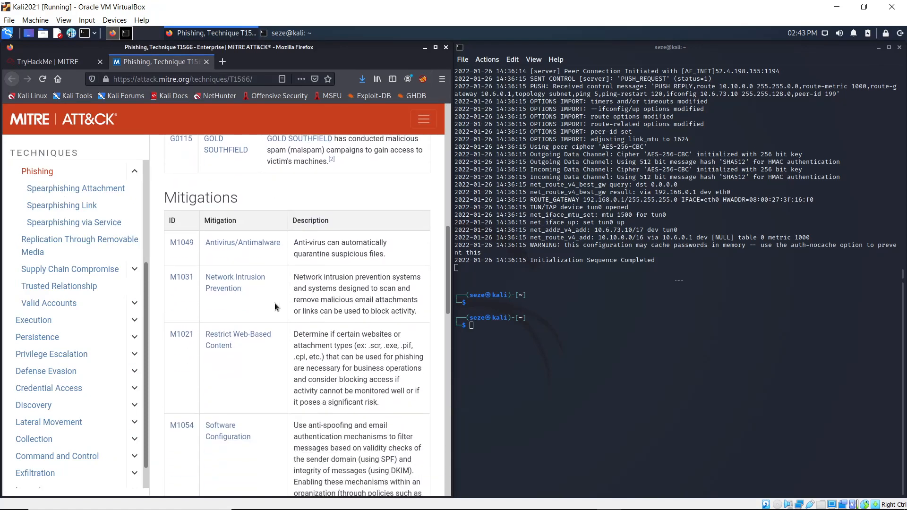
scroll(down, 3)
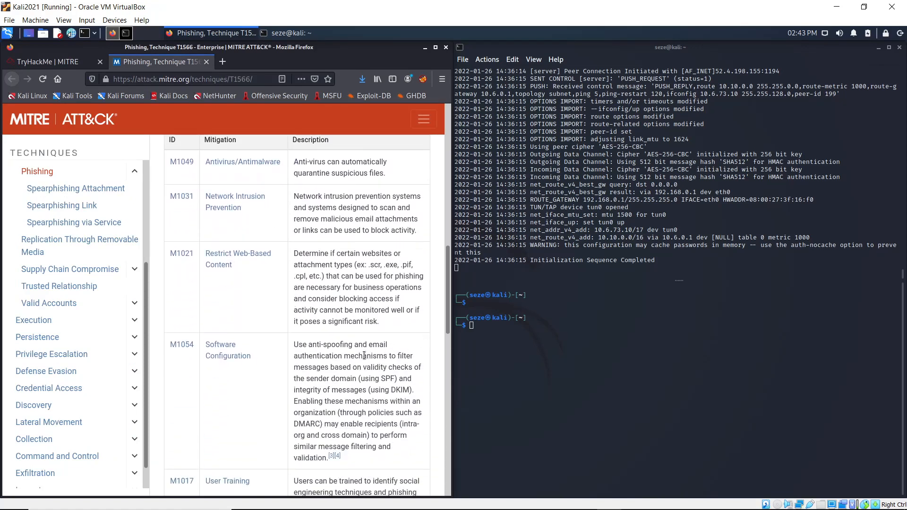
scroll(down, 3)
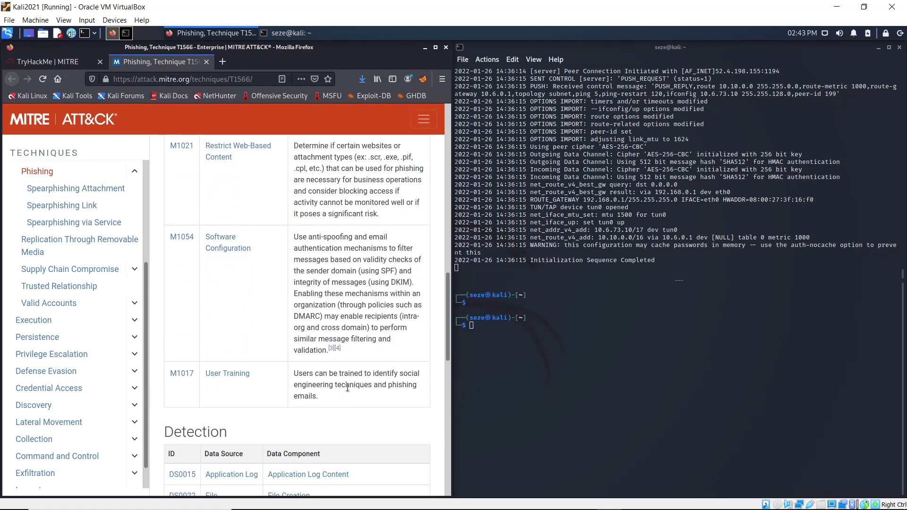
scroll(down, 3)
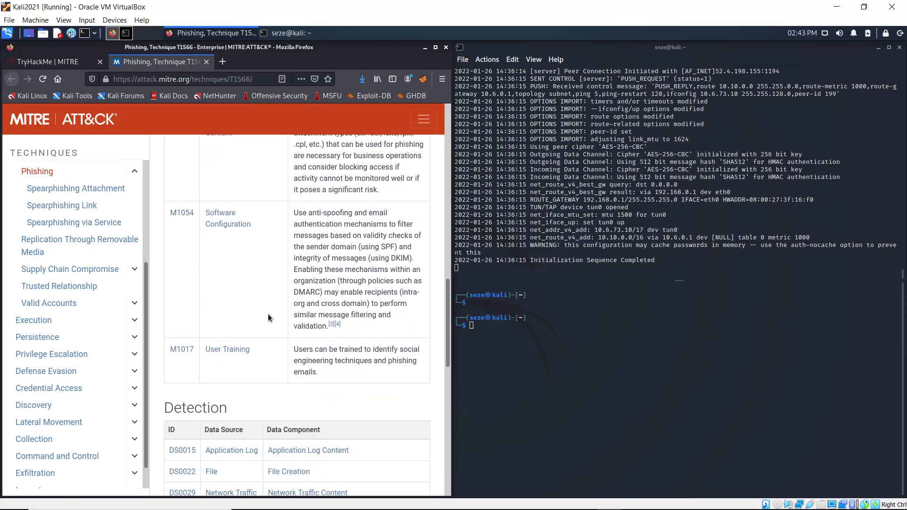
click(52, 62)
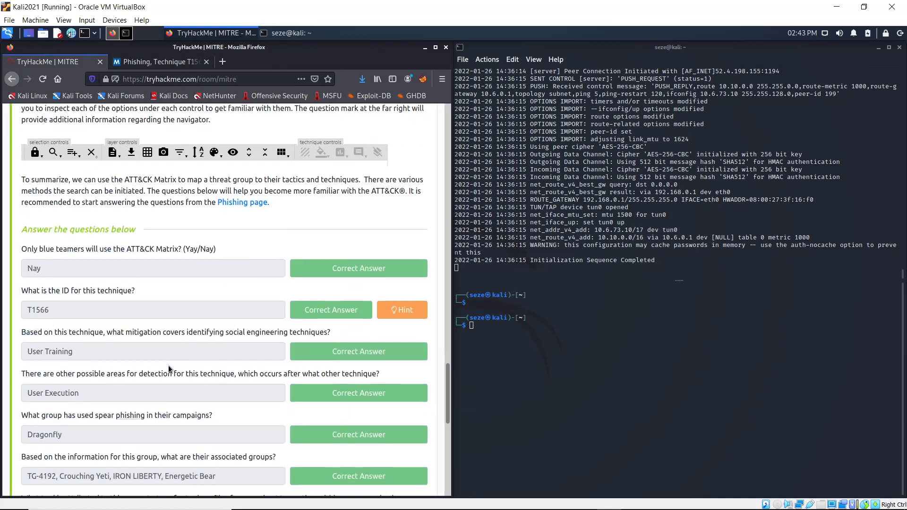
scroll(down, 3)
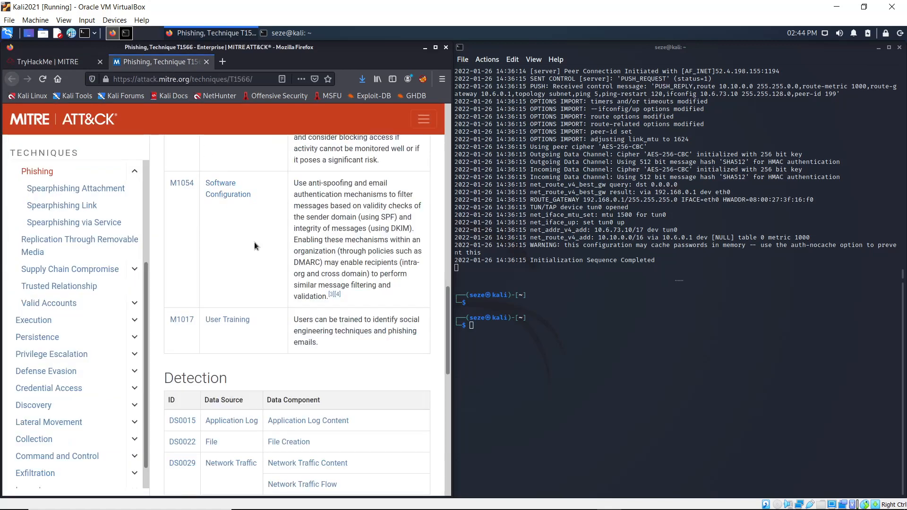
scroll(down, 3)
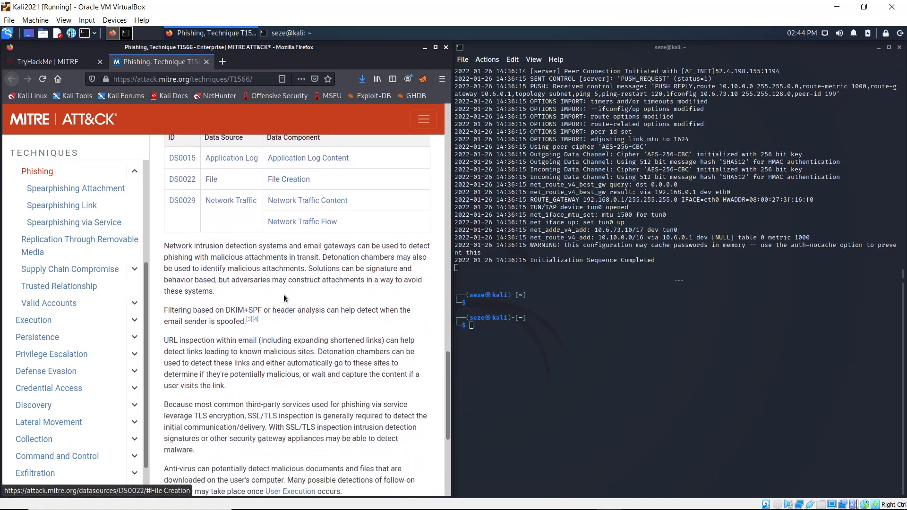
scroll(down, 3)
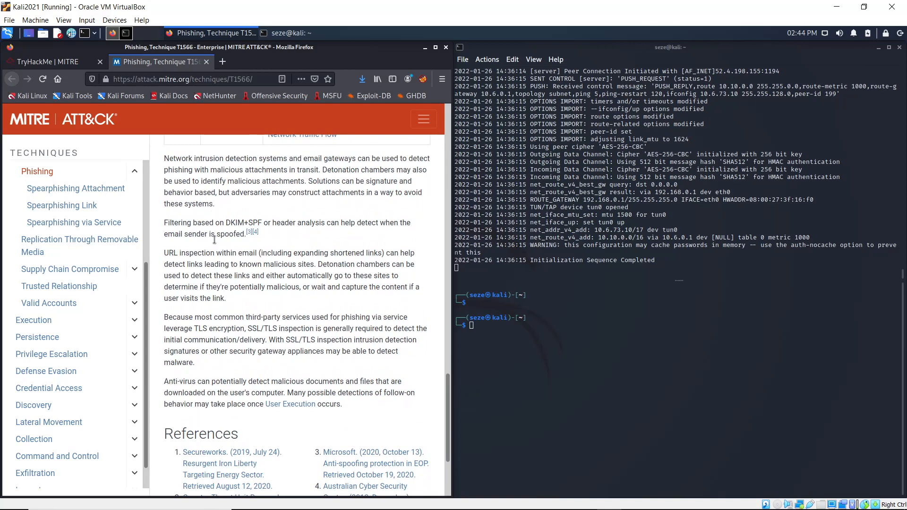
drag(163, 381, 330, 404)
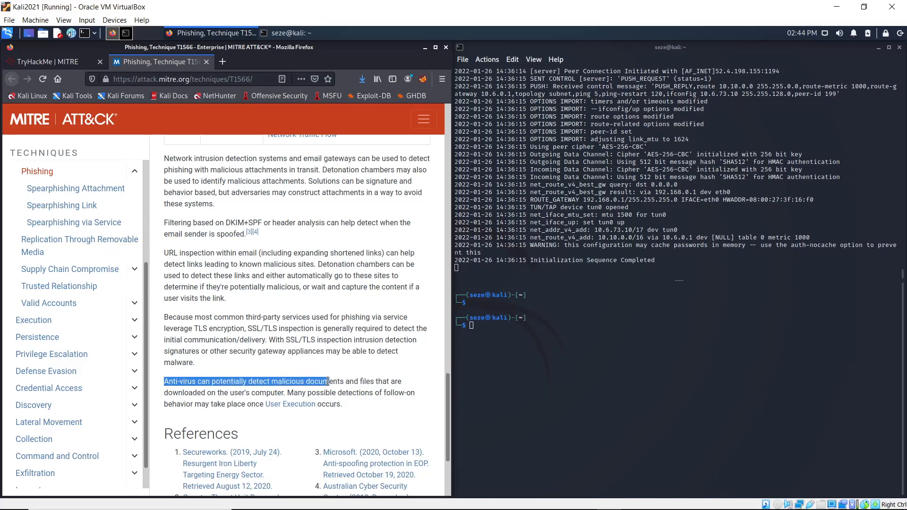
click(178, 393)
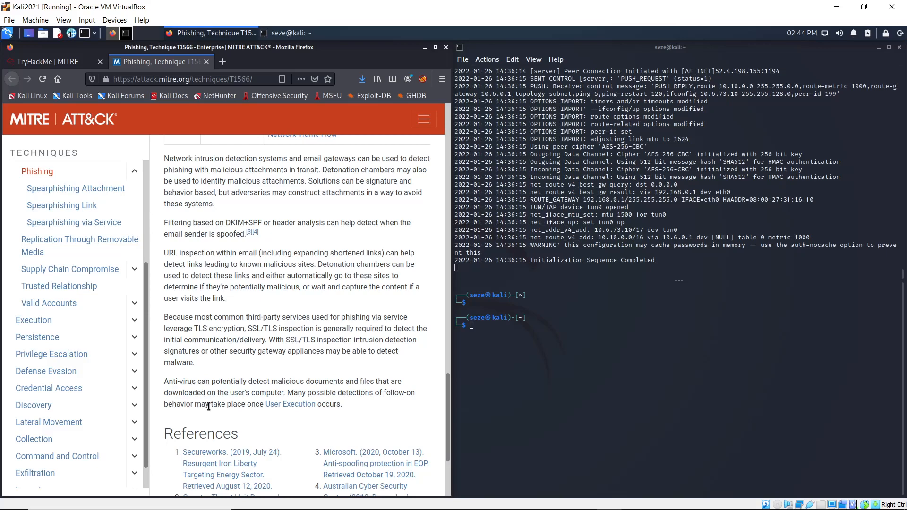
mouse_move(319, 408)
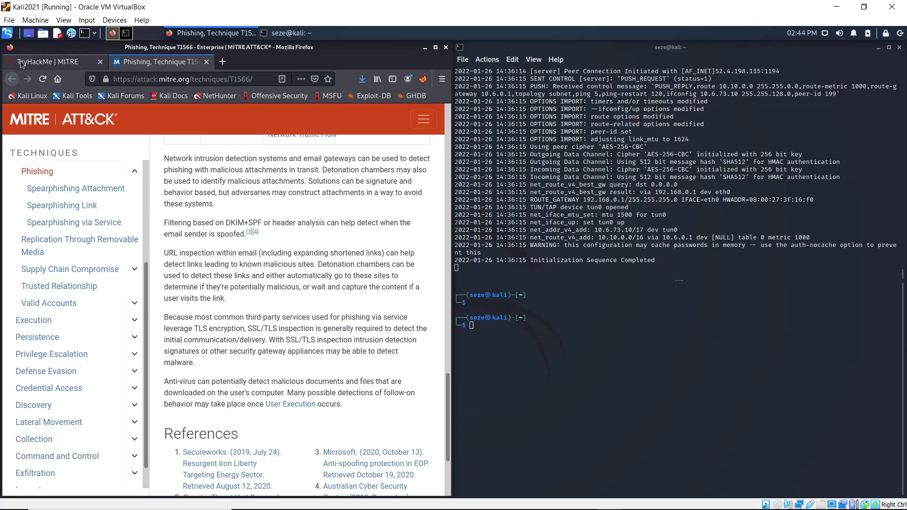
click(46, 62)
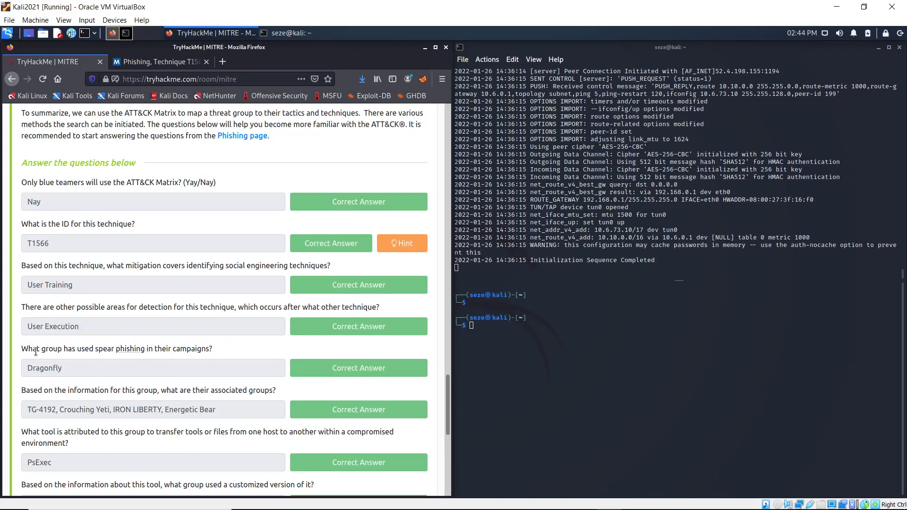
mouse_move(207, 365)
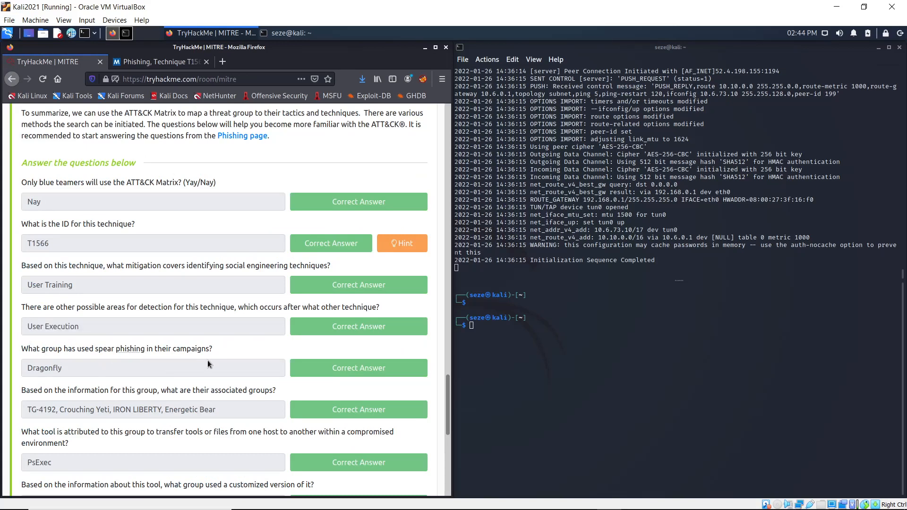
Select Dragonfly in the Phishing procedure examples and compare it against the room's questions.
click(160, 61)
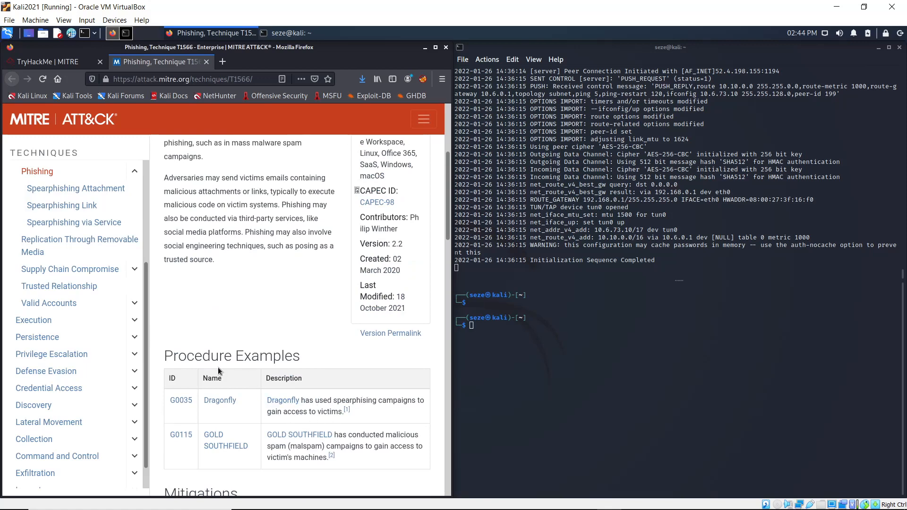
mouse_move(259, 363)
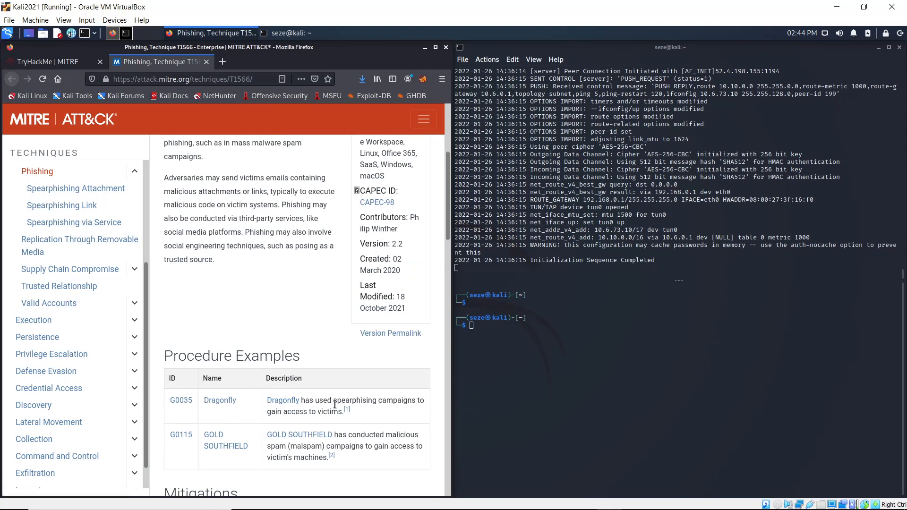
mouse_move(290, 420)
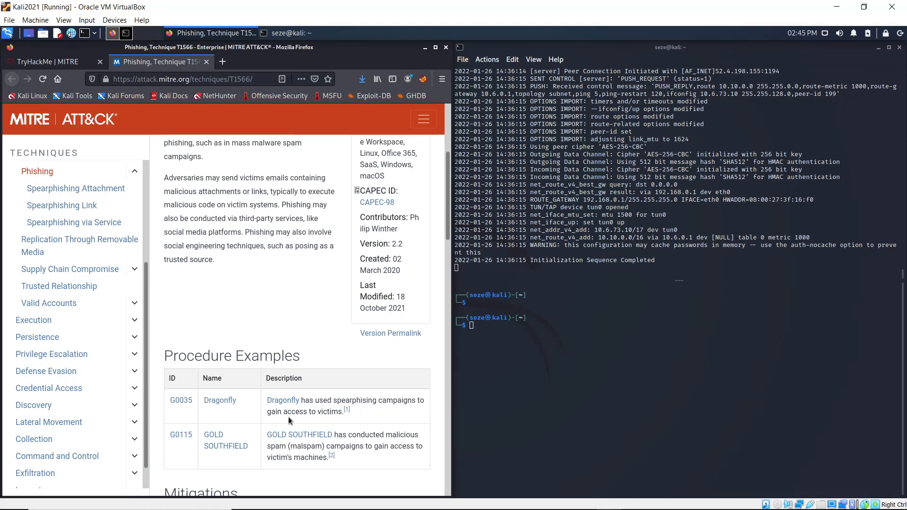
mouse_move(219, 400)
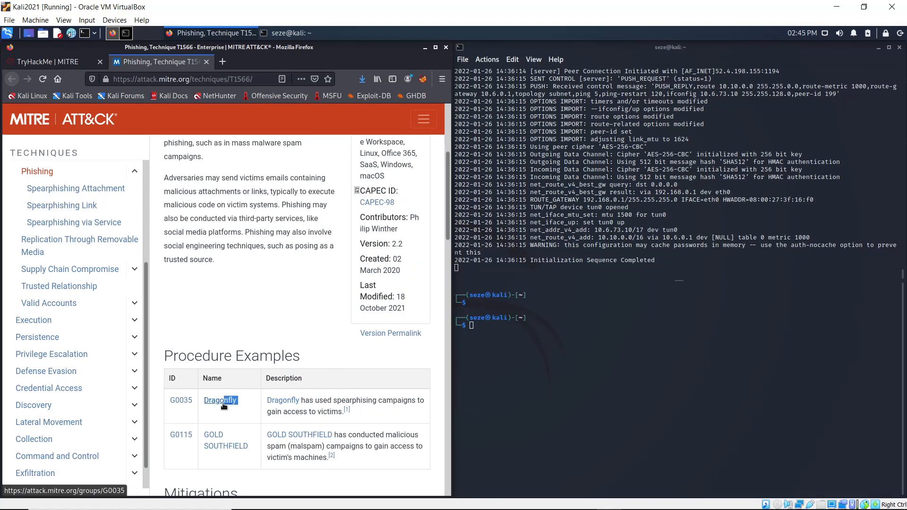
double_click(221, 399)
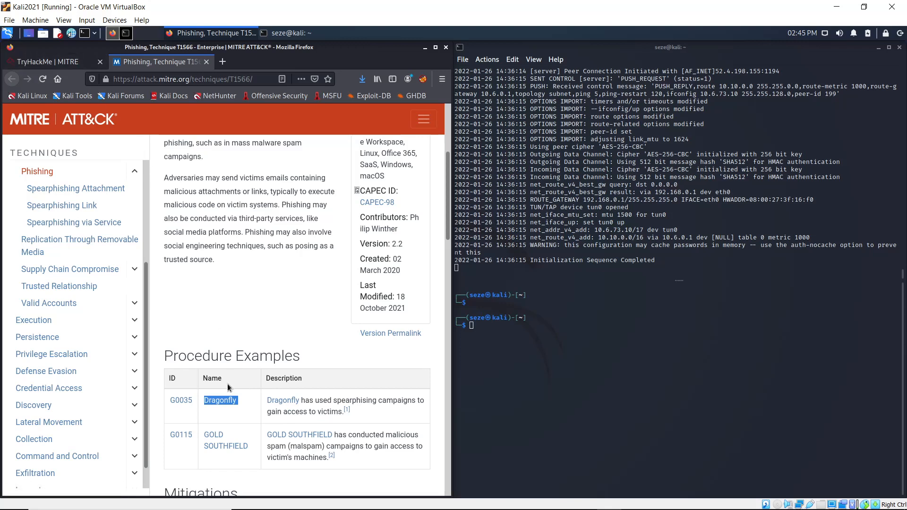
click(49, 62)
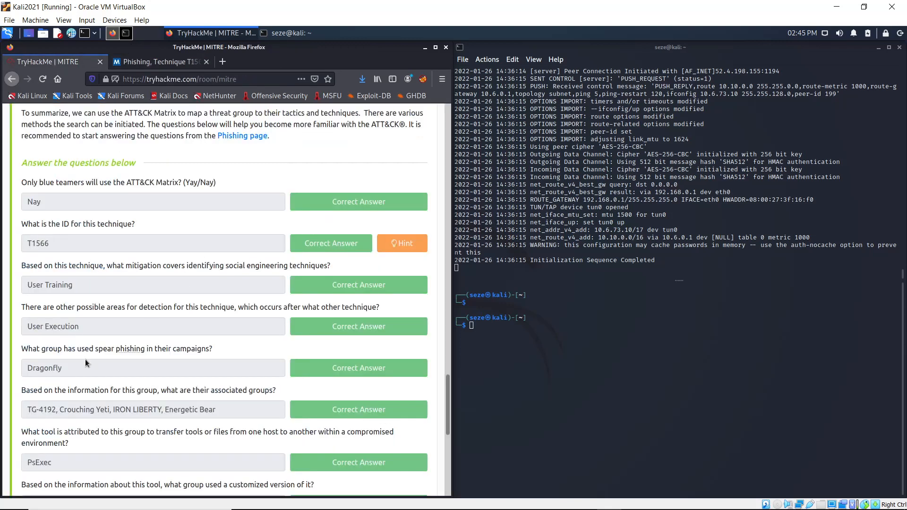
scroll(down, 3)
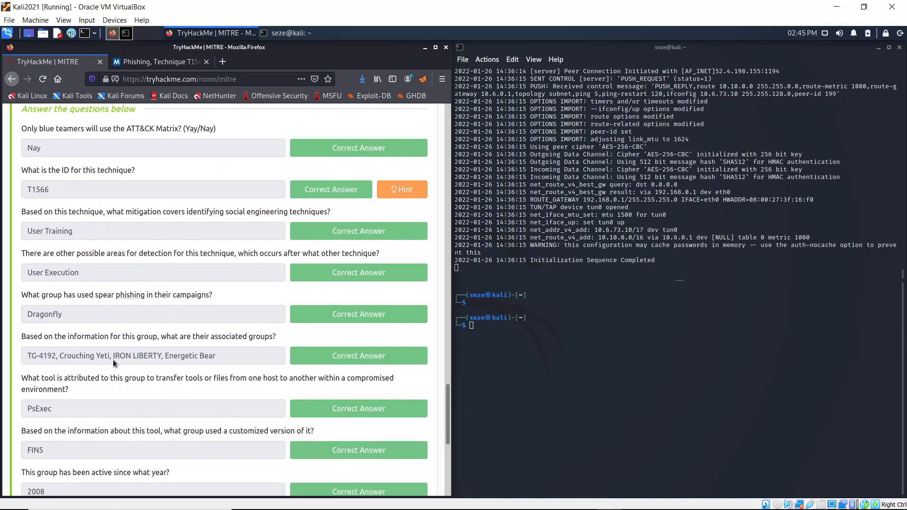
scroll(down, 3)
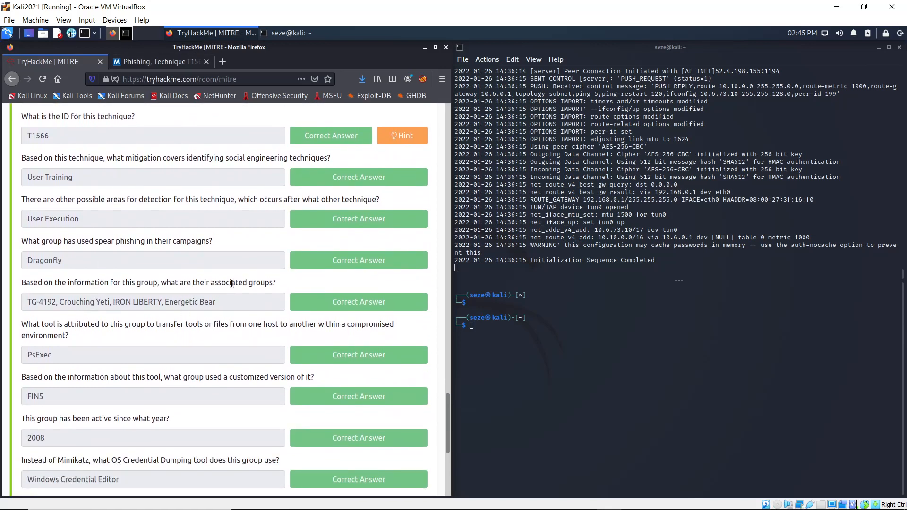
click(161, 62)
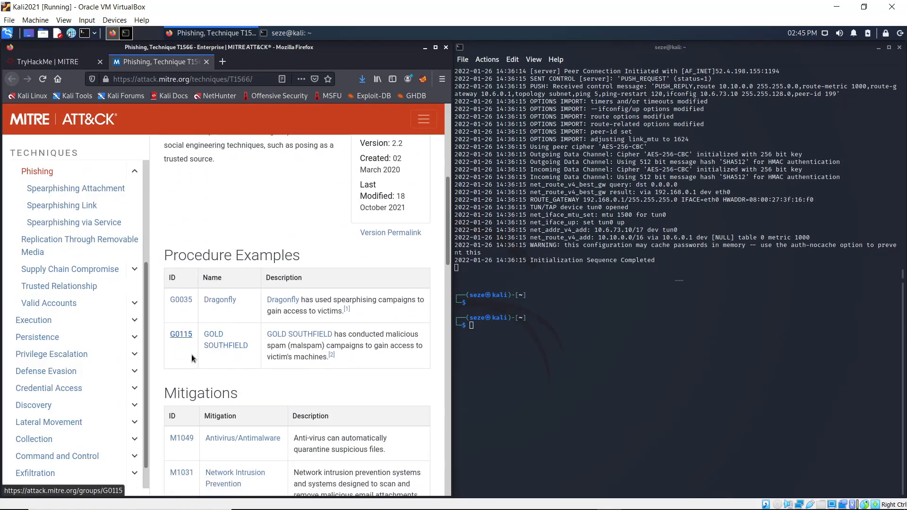
scroll(down, 3)
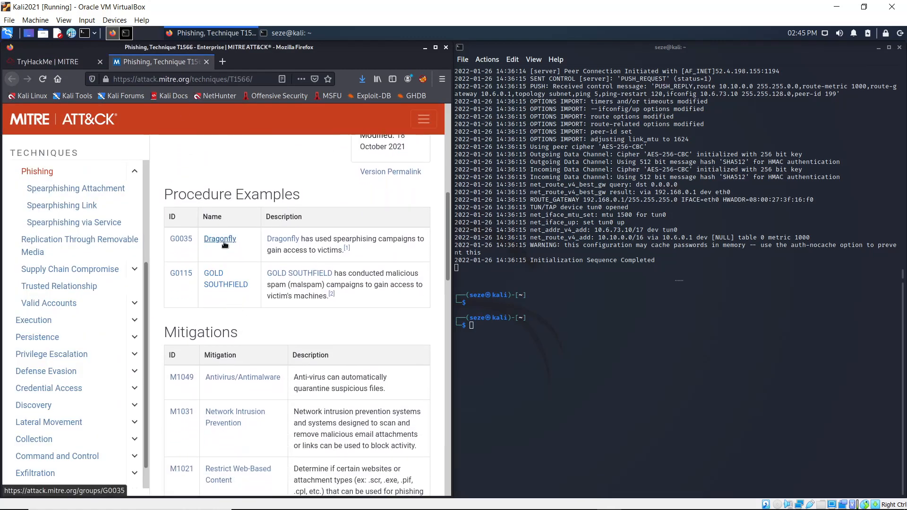
Open the Dragonfly group page, review its associated group names, and check the room's questions.
click(219, 239)
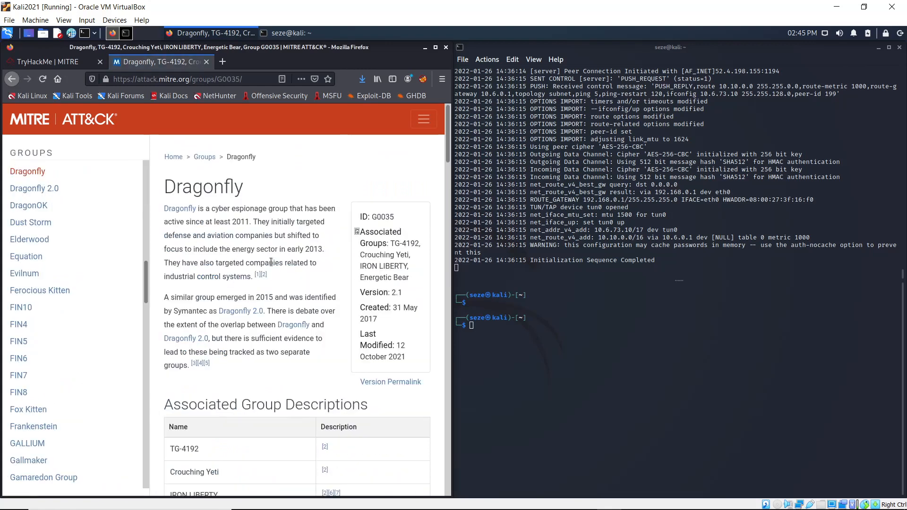
scroll(down, 3)
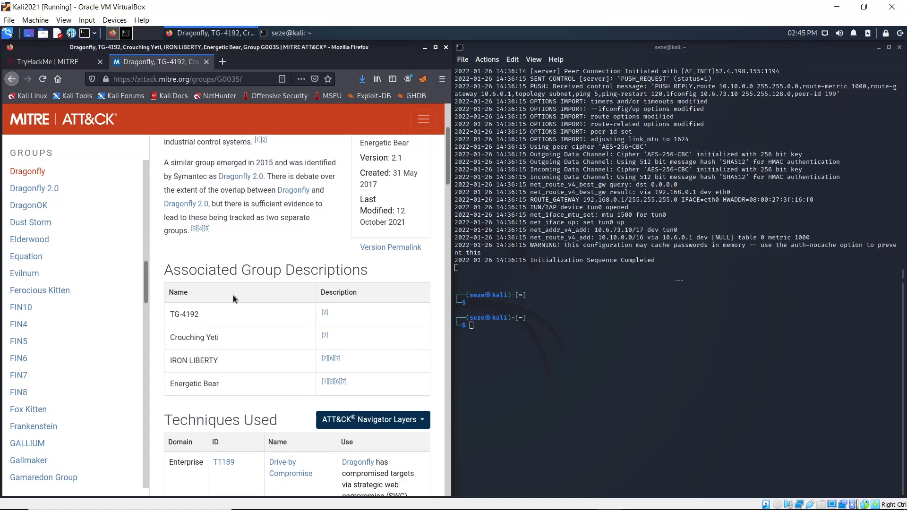
click(50, 61)
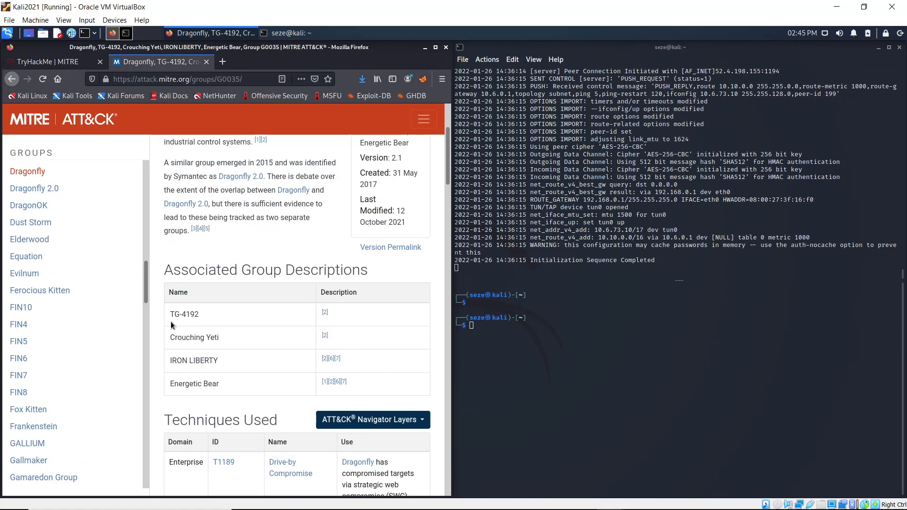
mouse_move(175, 349)
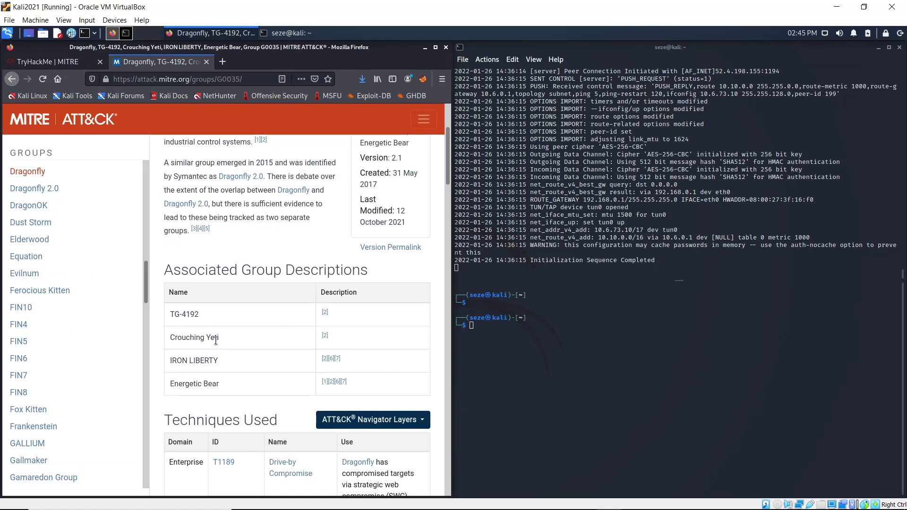
mouse_move(216, 398)
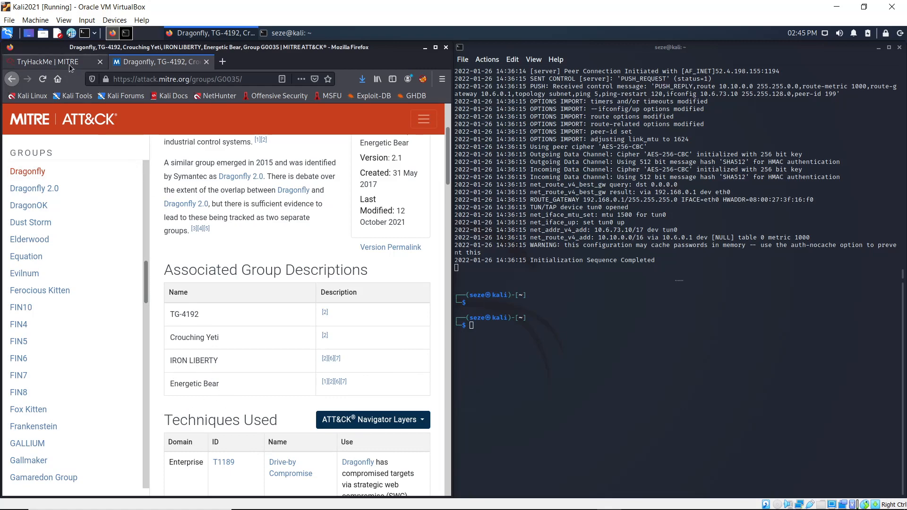
click(52, 61)
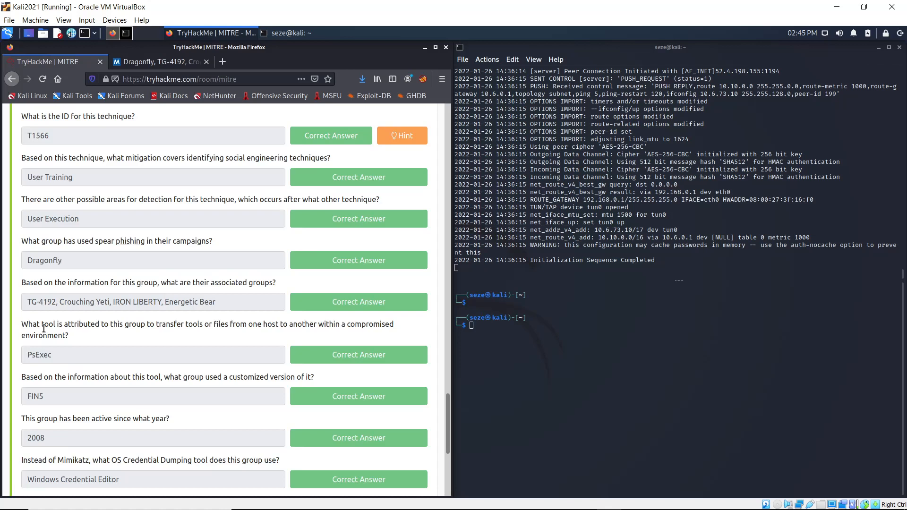
Highlight part of the tool-transfer question in the TryHackMe task.
drag(21, 325, 64, 336)
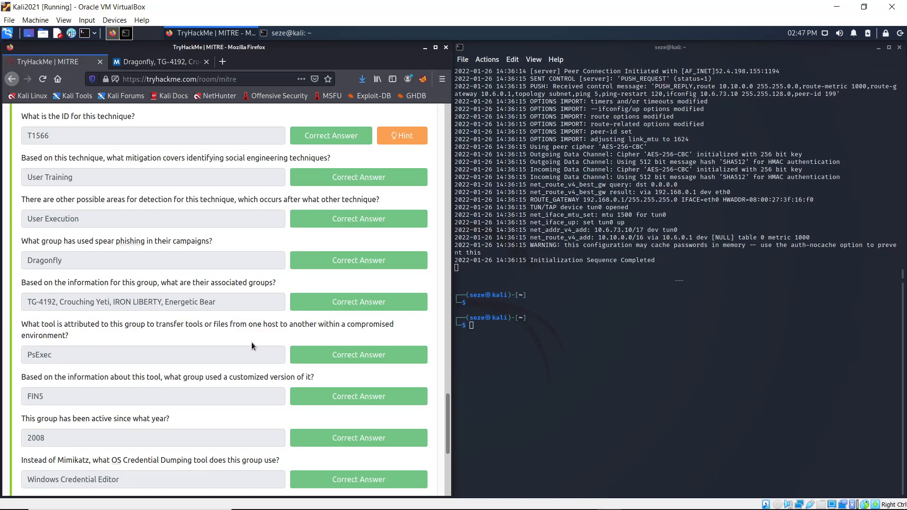
mouse_move(292, 327)
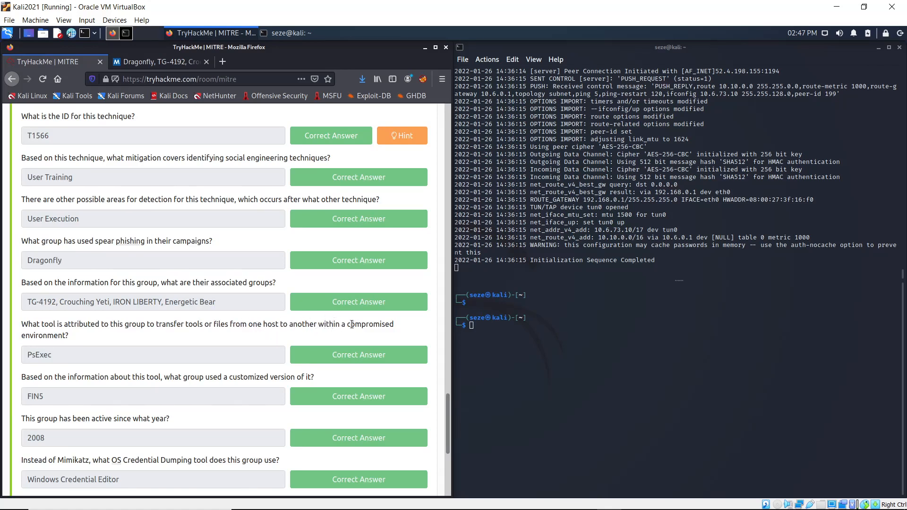
mouse_move(155, 343)
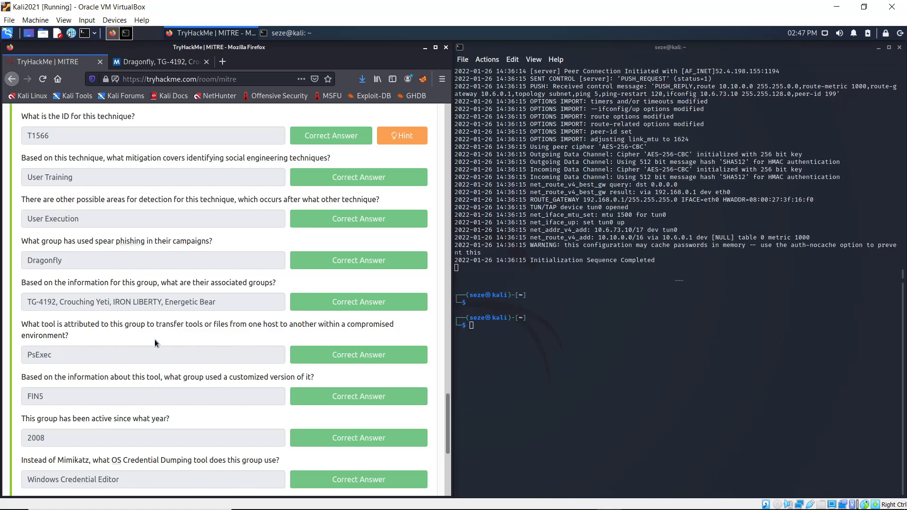
mouse_move(219, 327)
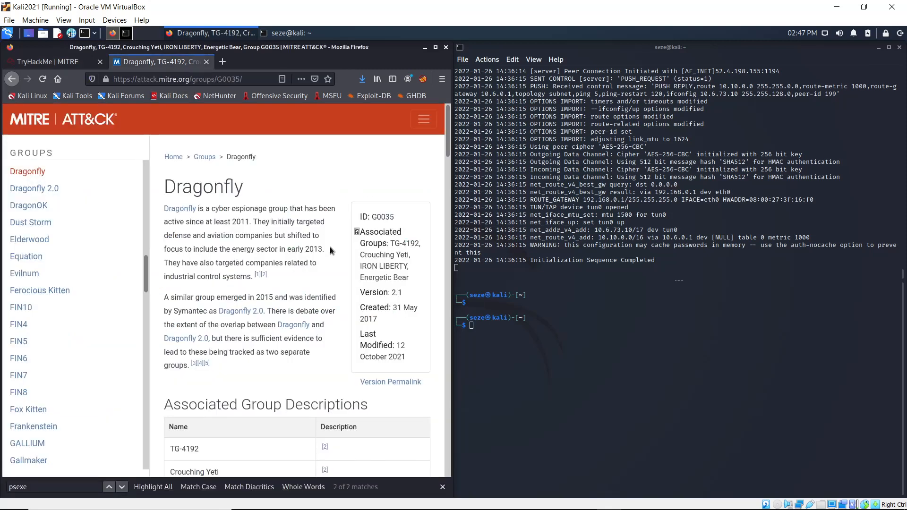
Scroll Dragonfly's Software table to PsExec with Lateral Tool Transfer, then return to the questions.
scroll(down, 3)
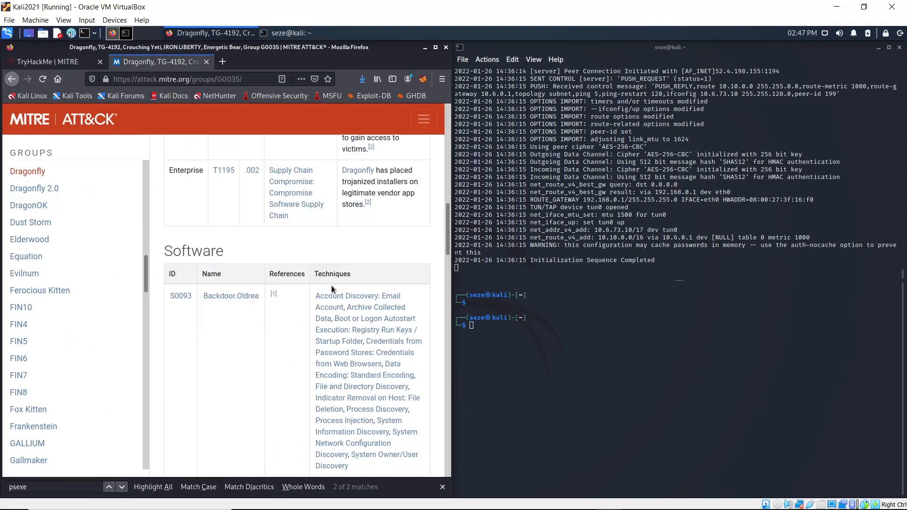
scroll(down, 3)
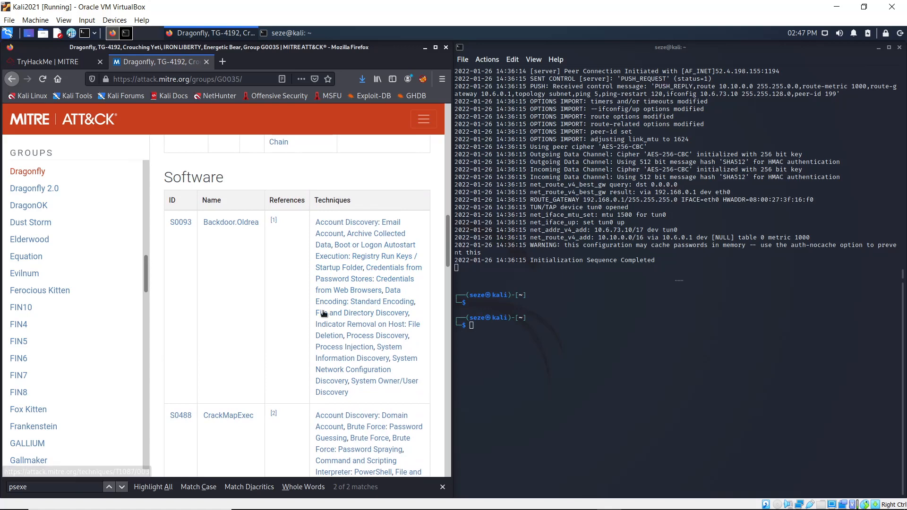
scroll(down, 3)
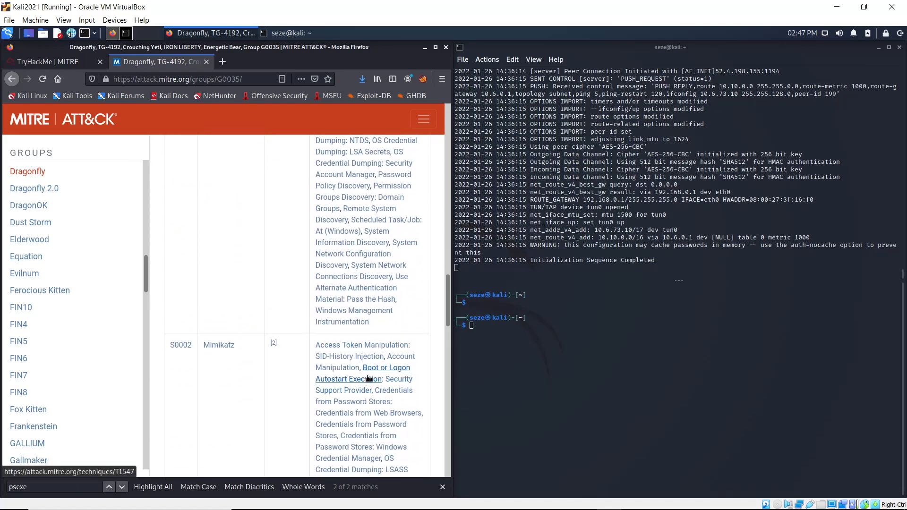
scroll(down, 3)
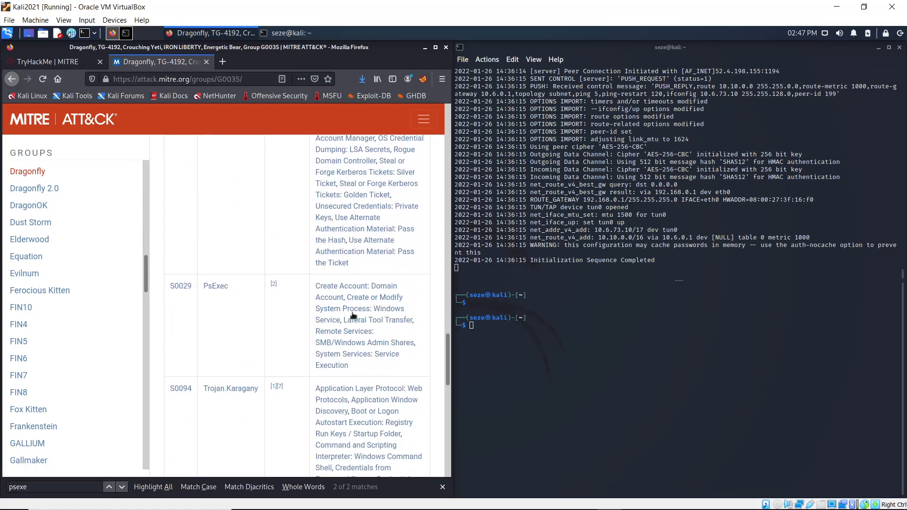
mouse_move(228, 296)
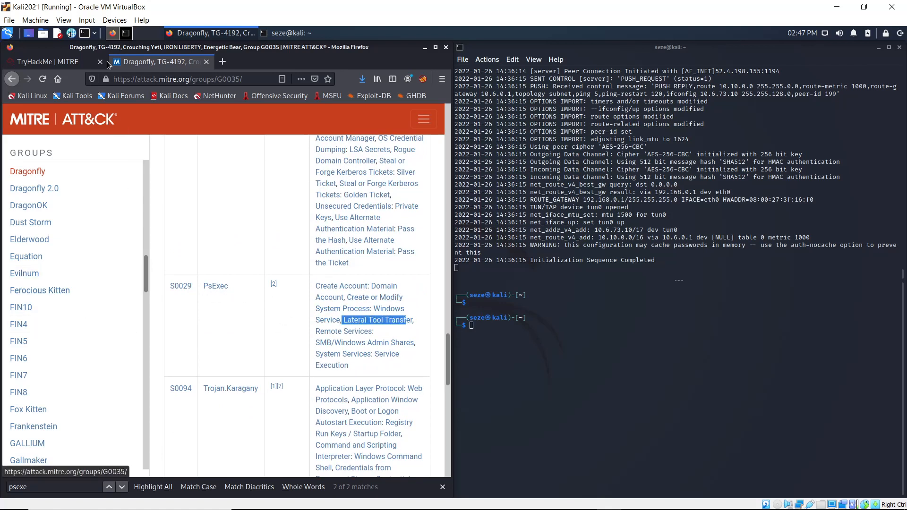
click(49, 62)
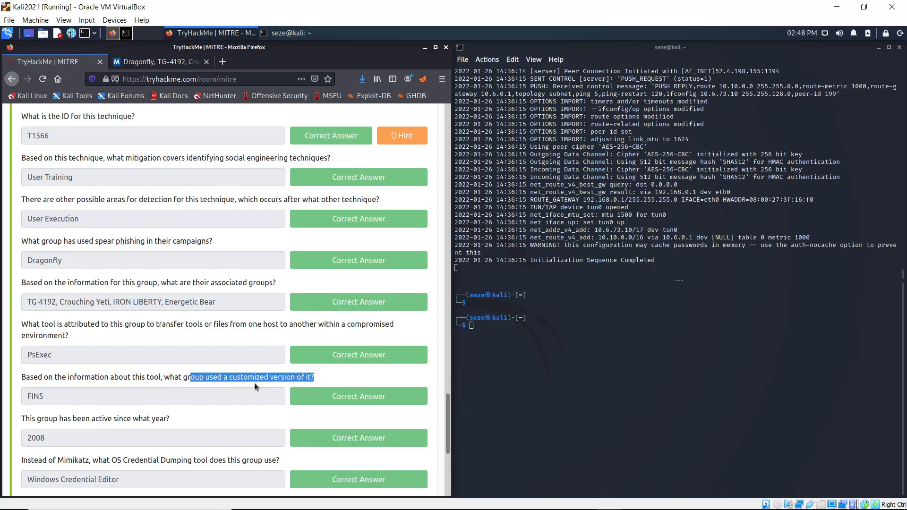
On the PsExec software page, find the groups using it and select FIN5.
click(161, 63)
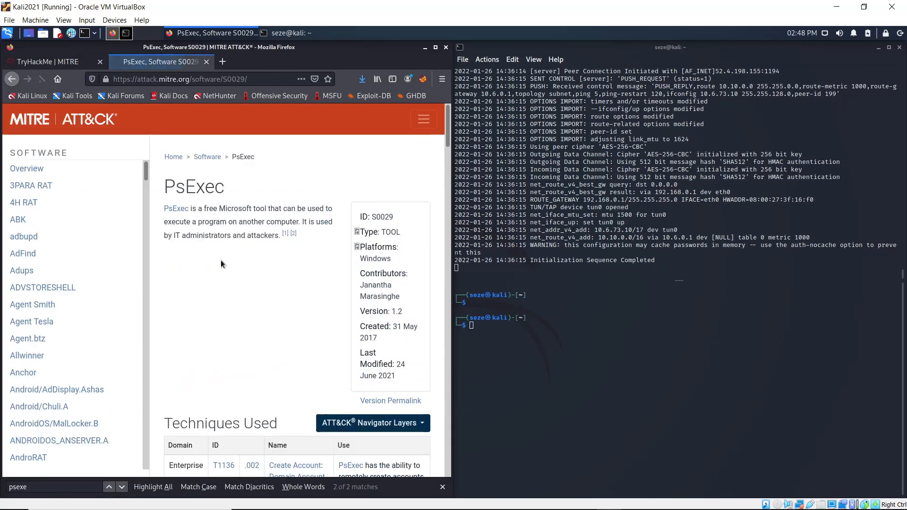
scroll(down, 3)
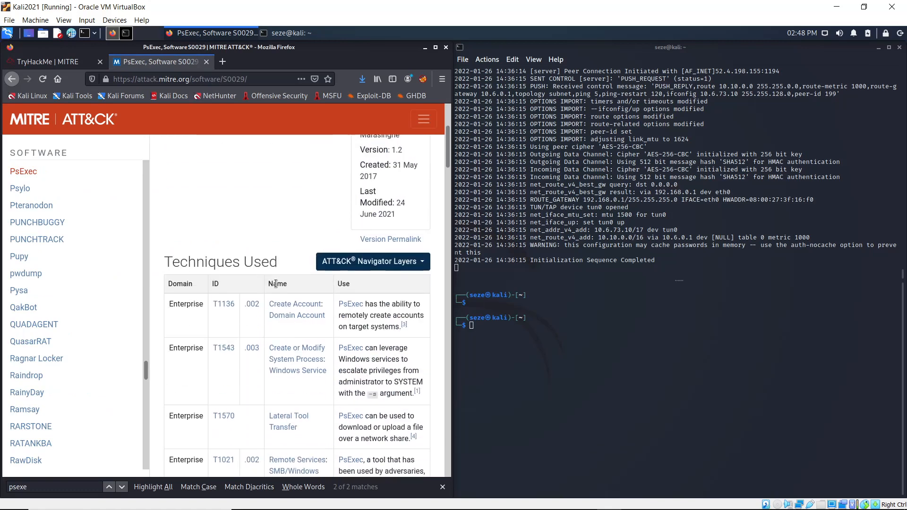
scroll(down, 3)
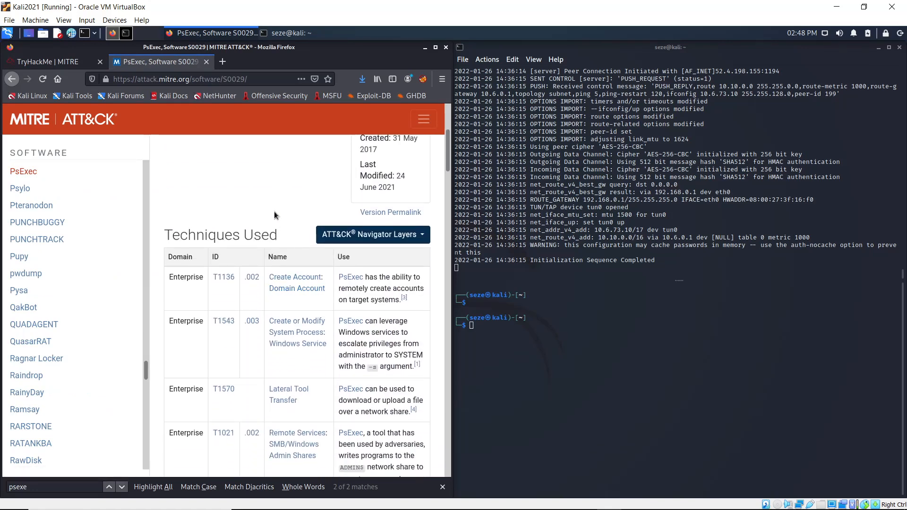
scroll(down, 3)
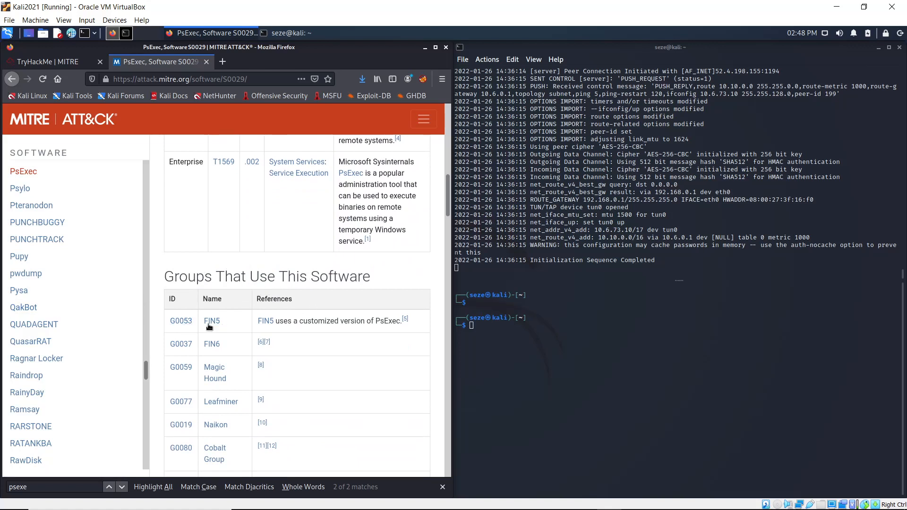
double_click(210, 320)
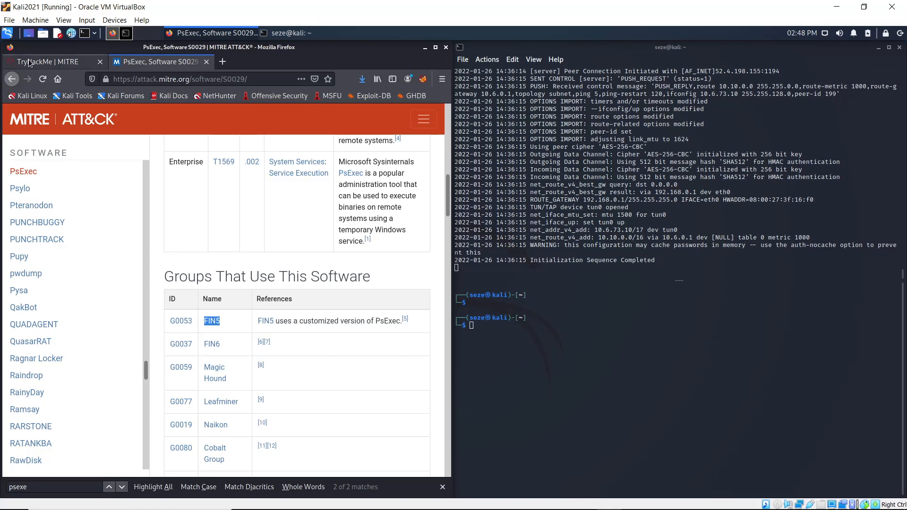
Return to the room's questions to confirm FIN5 as the answer.
click(46, 62)
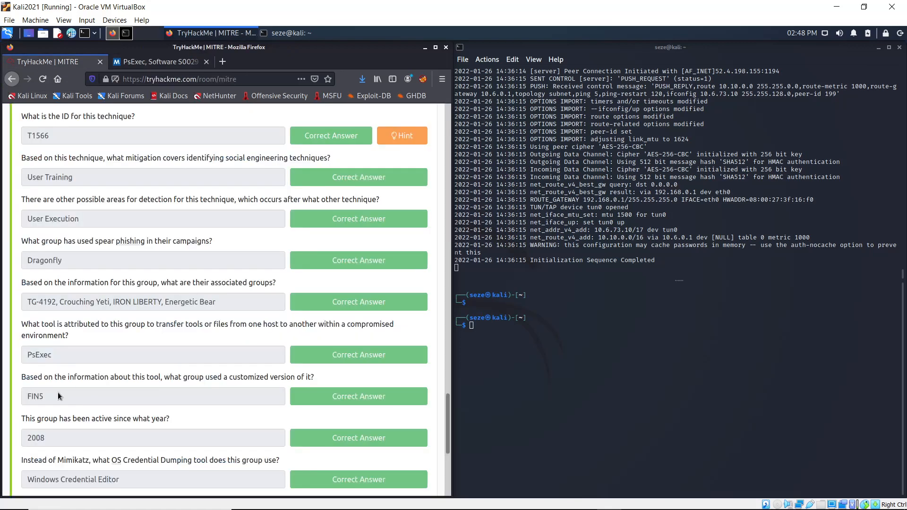
scroll(down, 3)
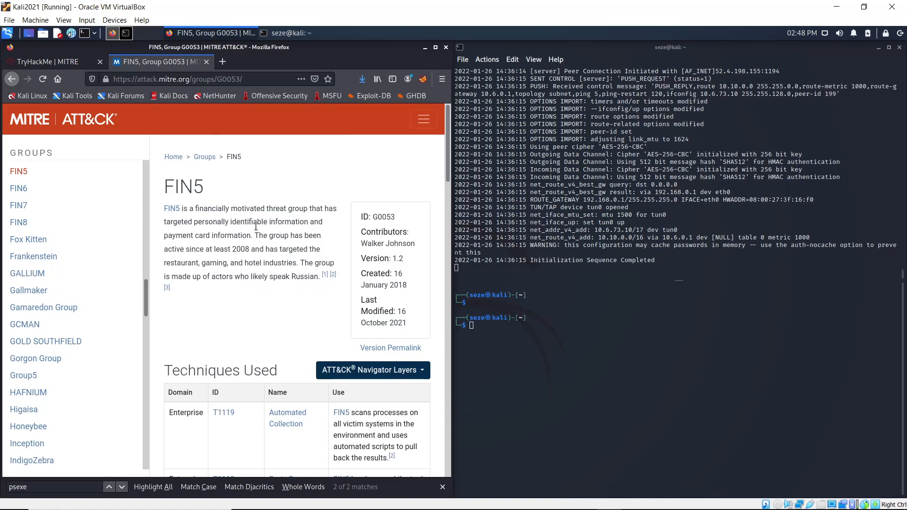
double_click(231, 235)
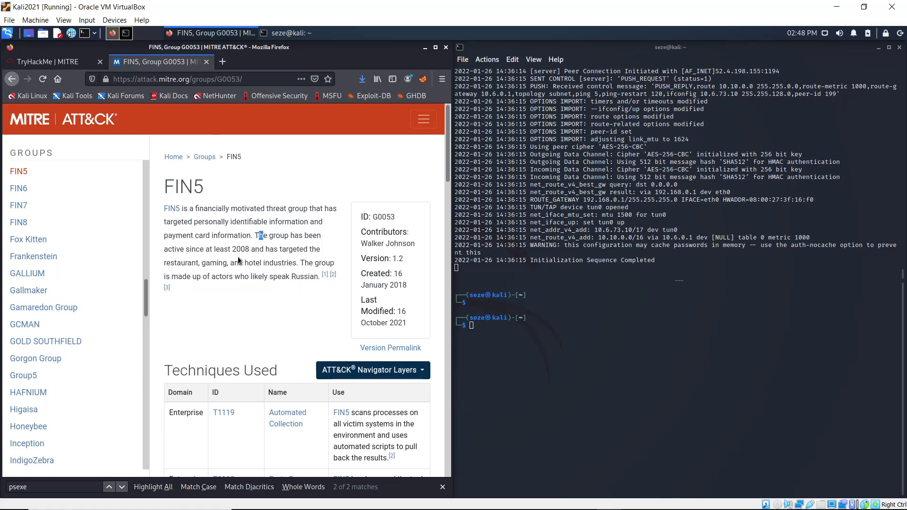
click(49, 62)
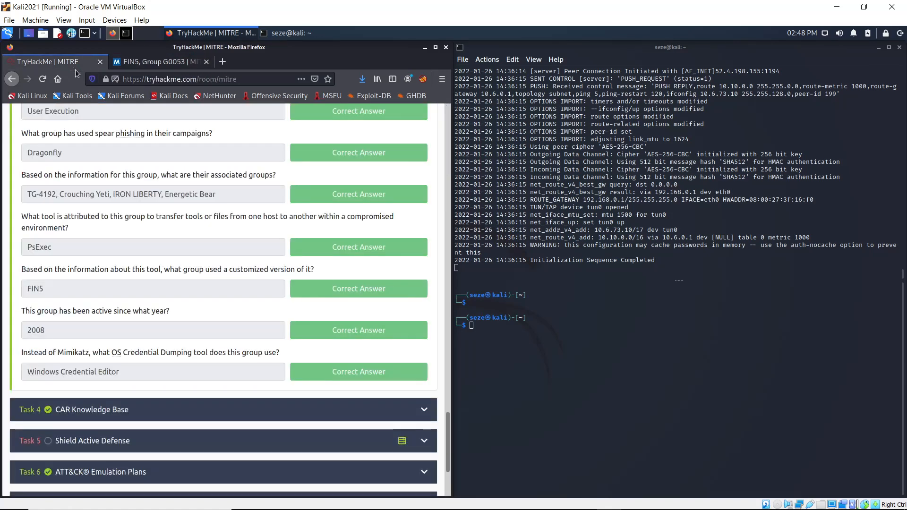
double_click(36, 330)
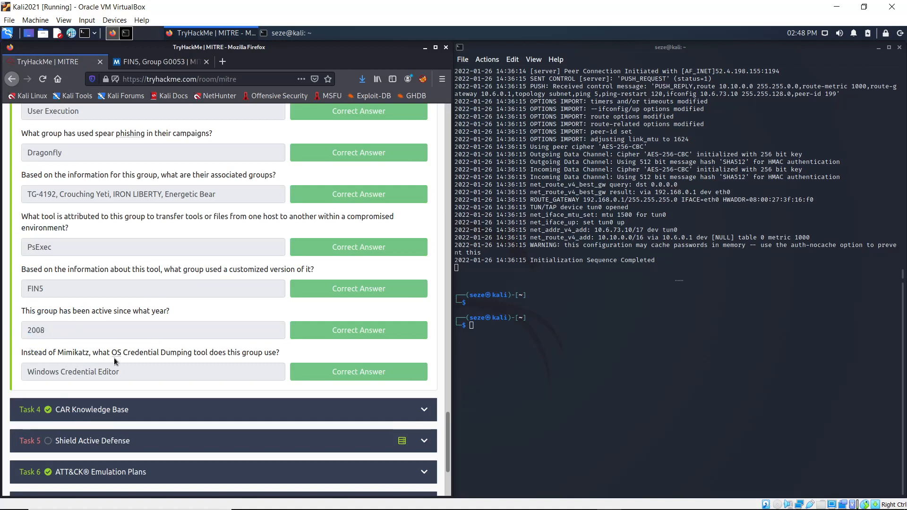
mouse_move(158, 353)
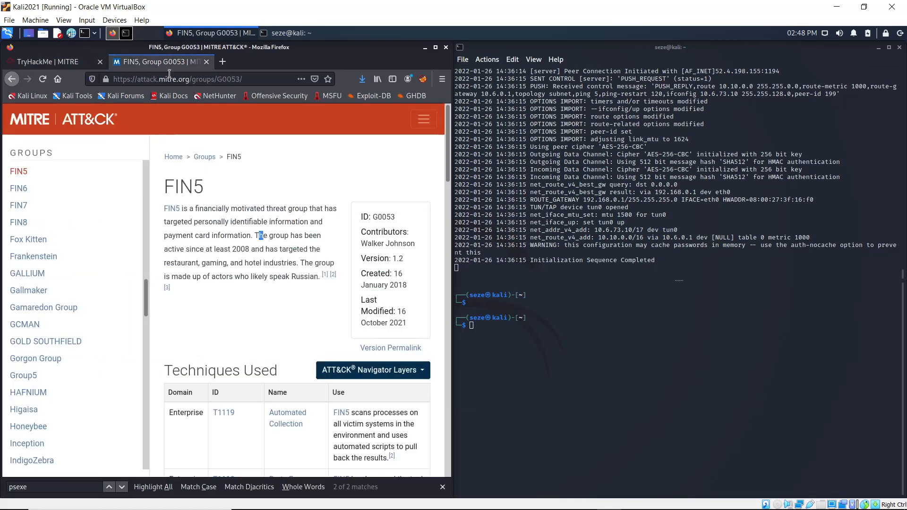
Locate Windows Credential Editor in FIN5's Software table and select its credential dumping technique.
scroll(down, 3)
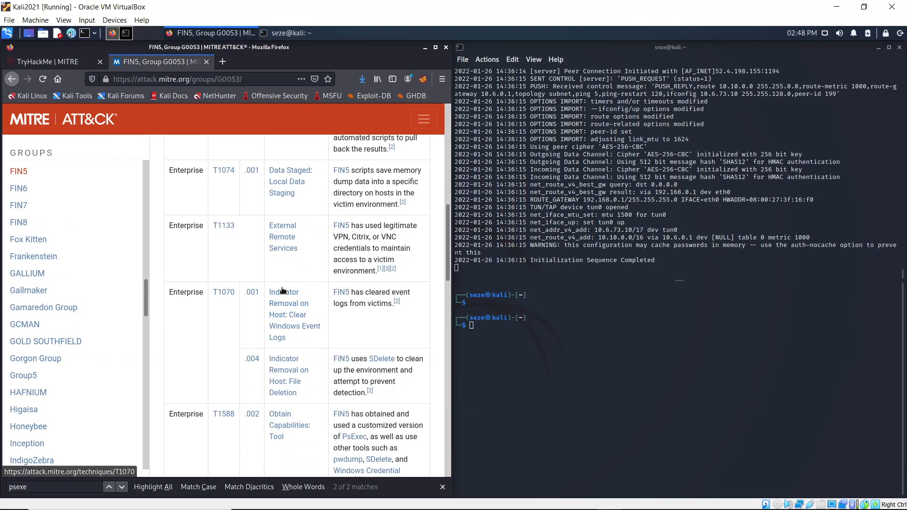
scroll(down, 3)
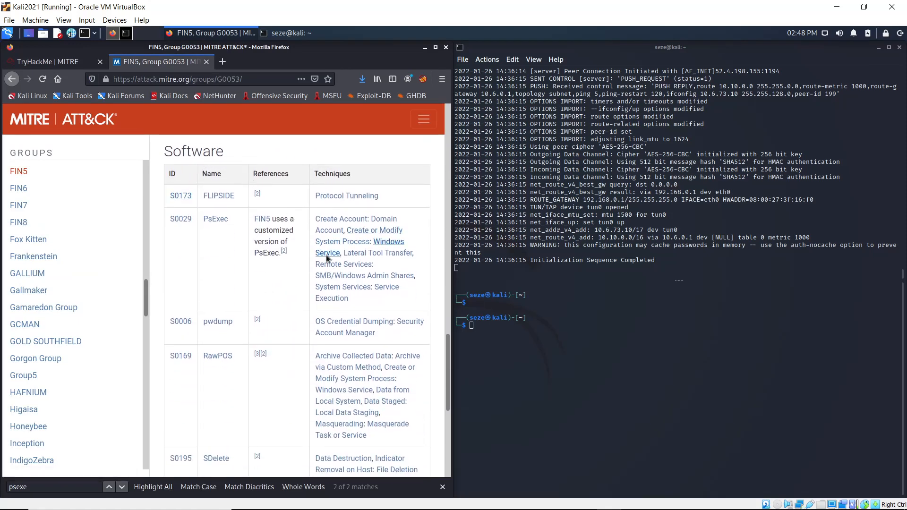
scroll(down, 3)
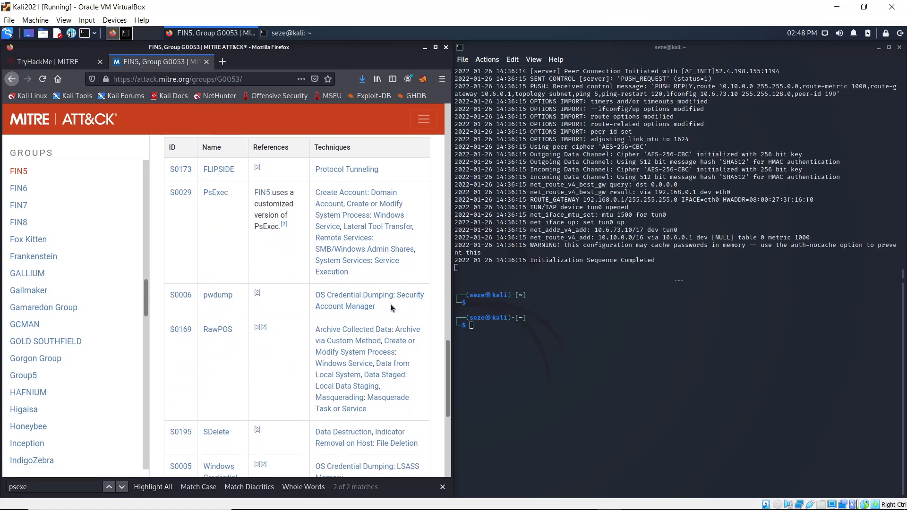
mouse_move(228, 303)
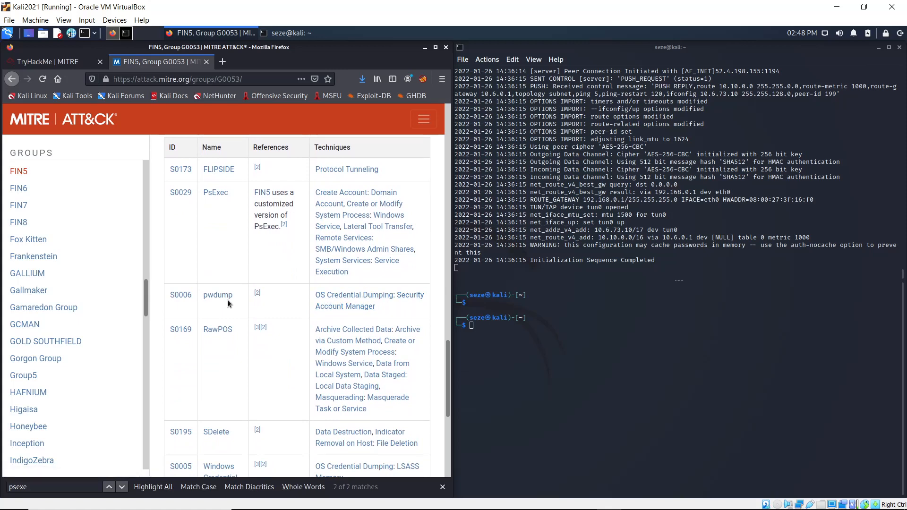
click(49, 62)
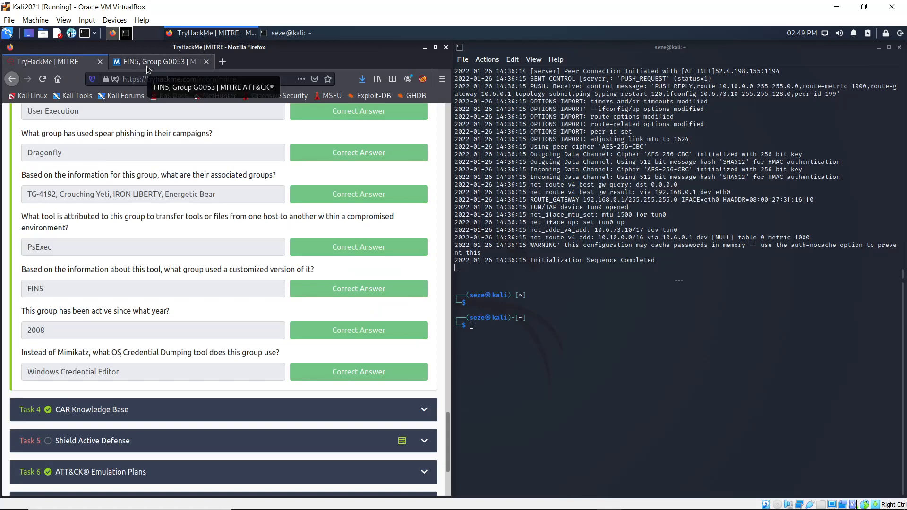
click(158, 61)
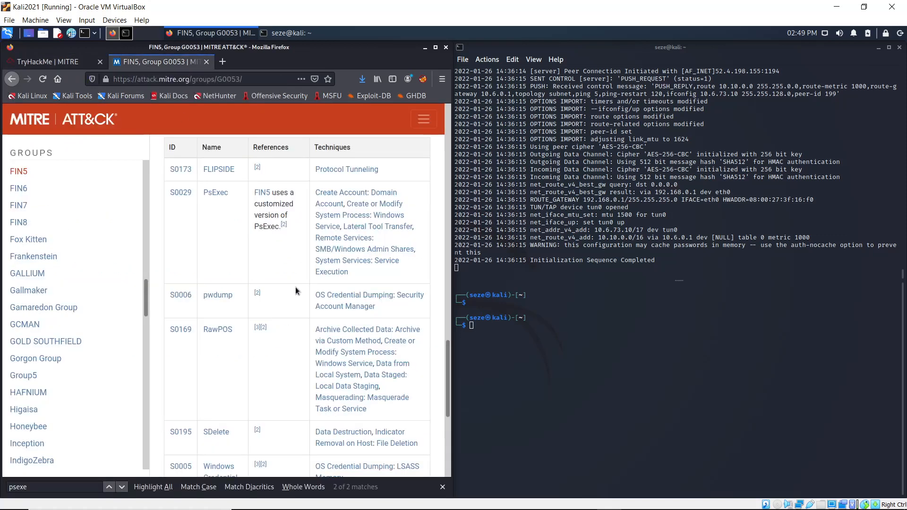
scroll(down, 3)
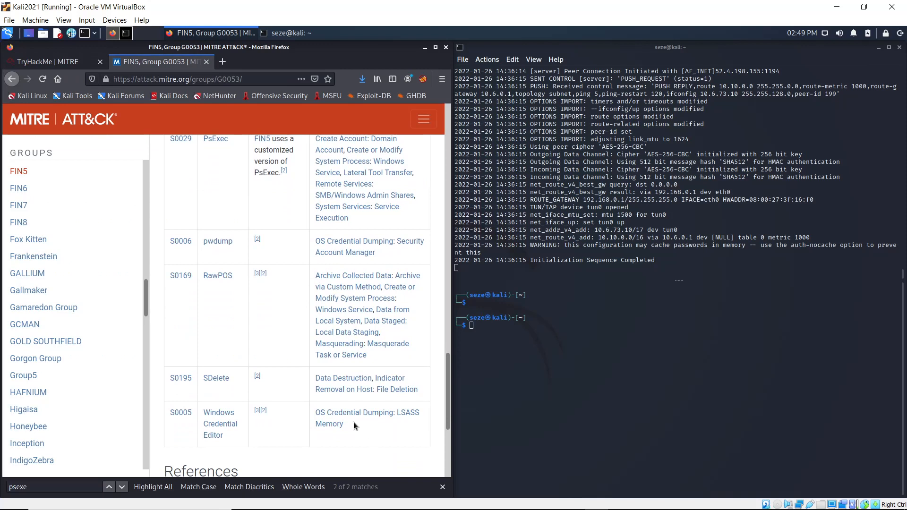
double_click(366, 413)
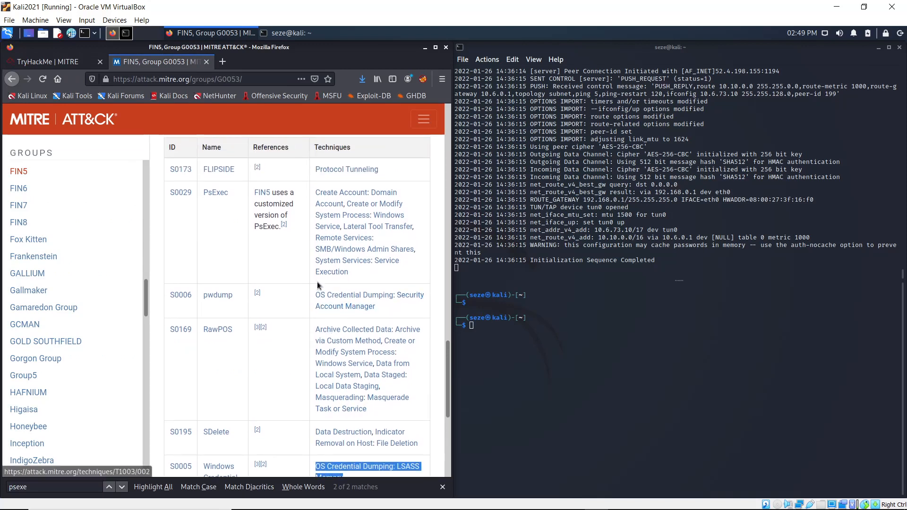
scroll(down, 3)
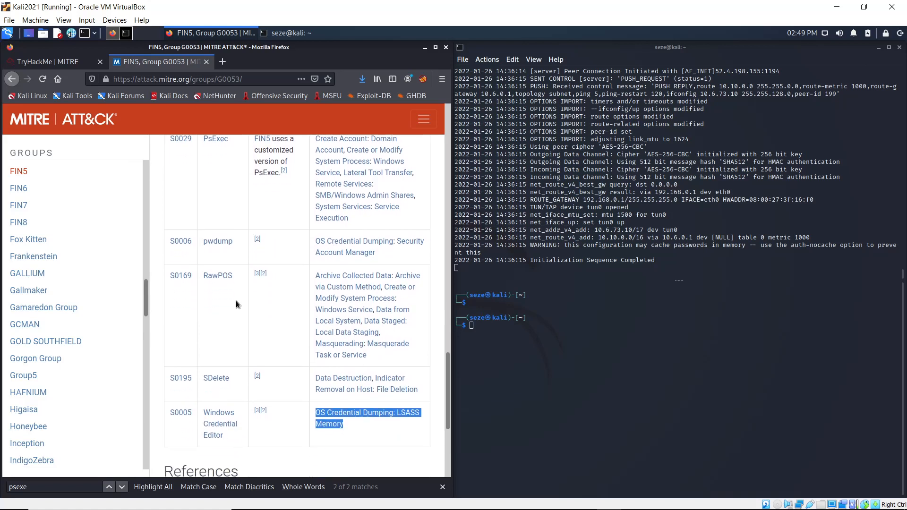
mouse_move(218, 253)
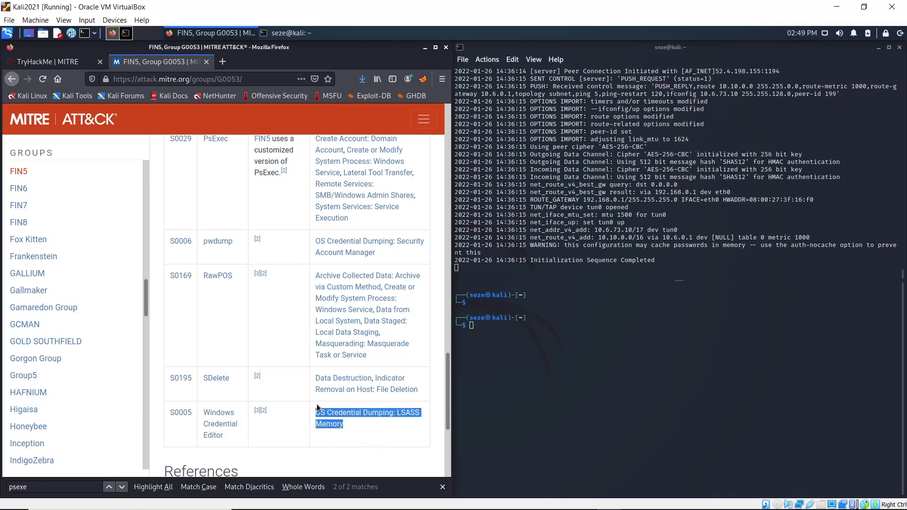
mouse_move(374, 262)
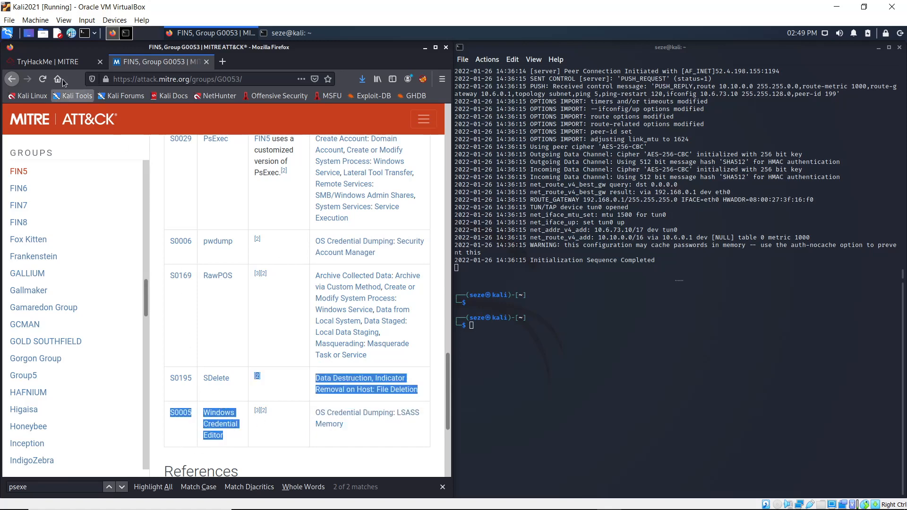
Return to the TryHackMe room and expand Task 4, CAR Knowledge Base.
click(49, 61)
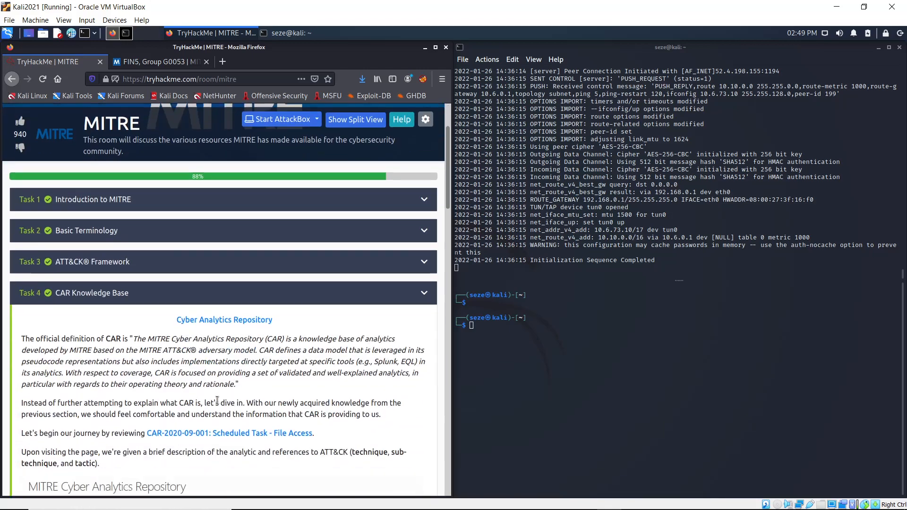
Scroll through Task 4's answered questions, from Splunk search through Unit Tests.
scroll(down, 3)
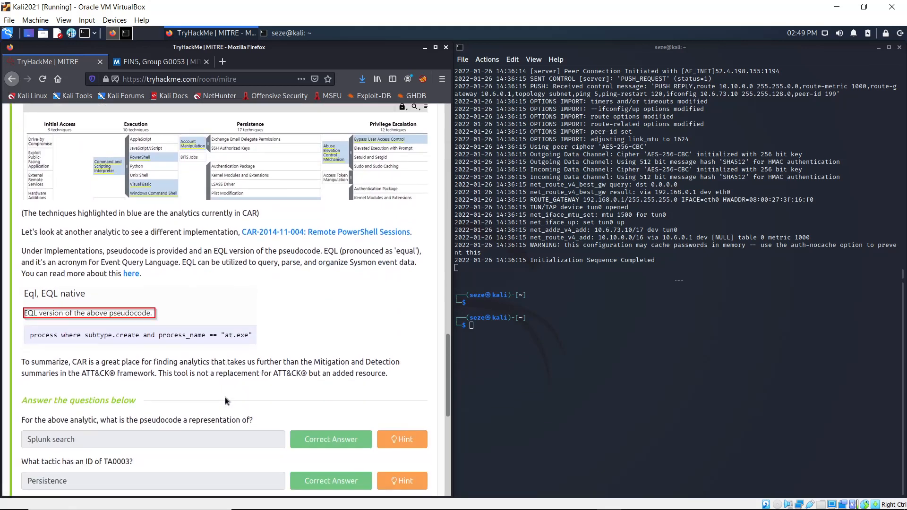
scroll(down, 3)
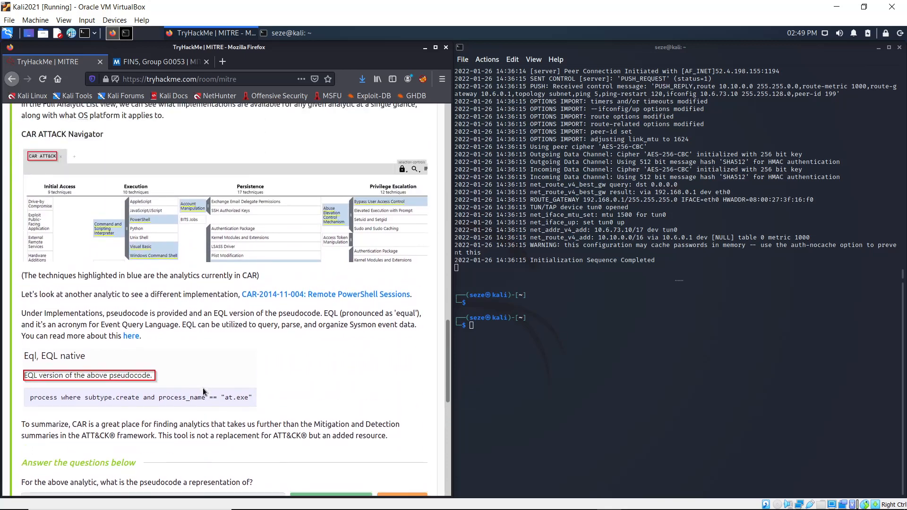
scroll(down, 3)
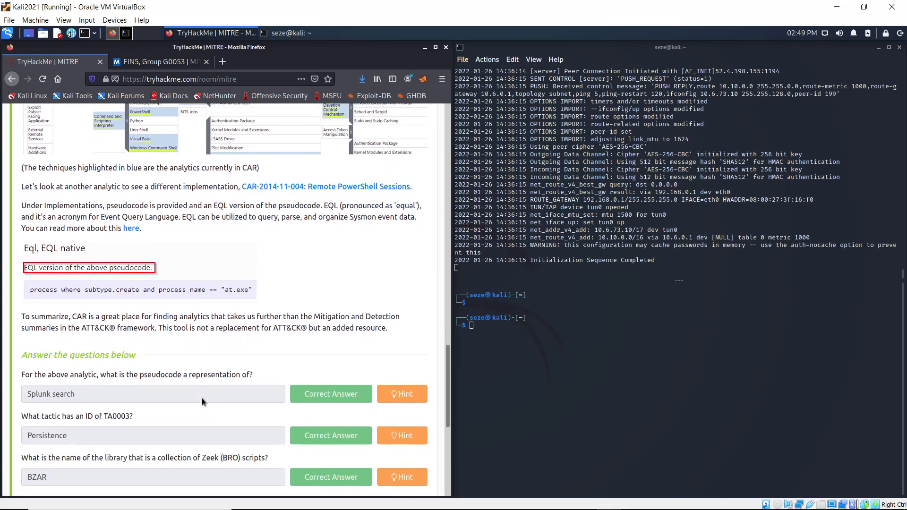
scroll(down, 3)
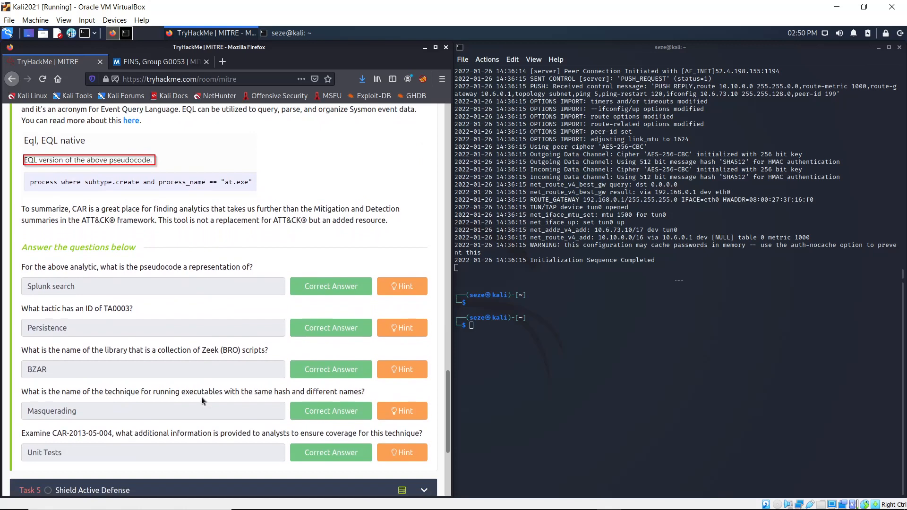